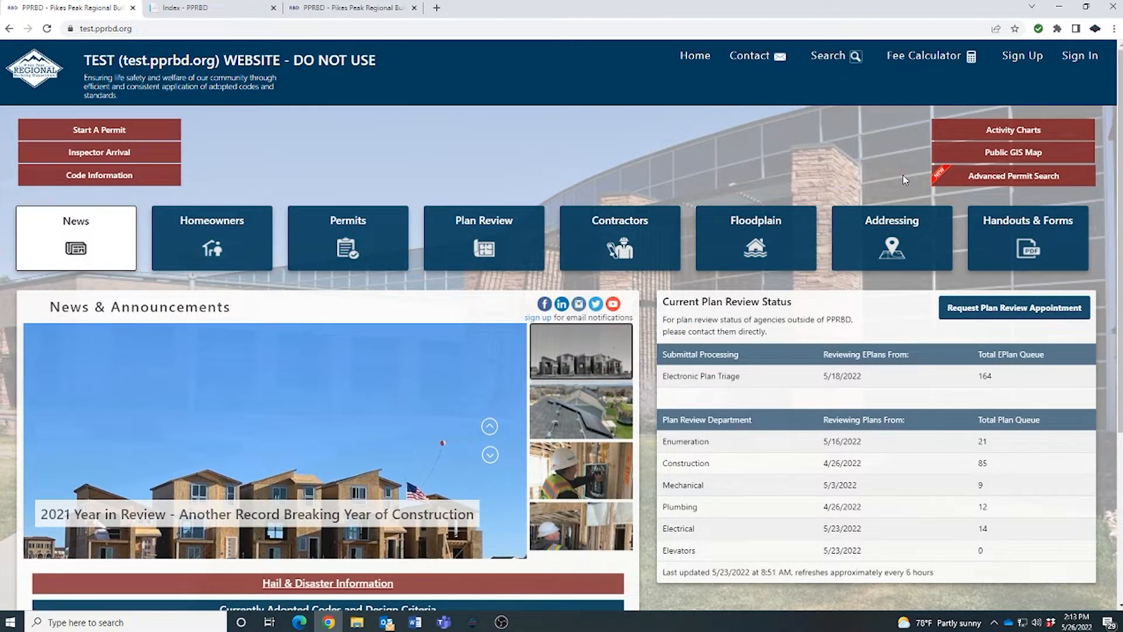
{"action": "mouse_move", "coordinate": [888, 186]}
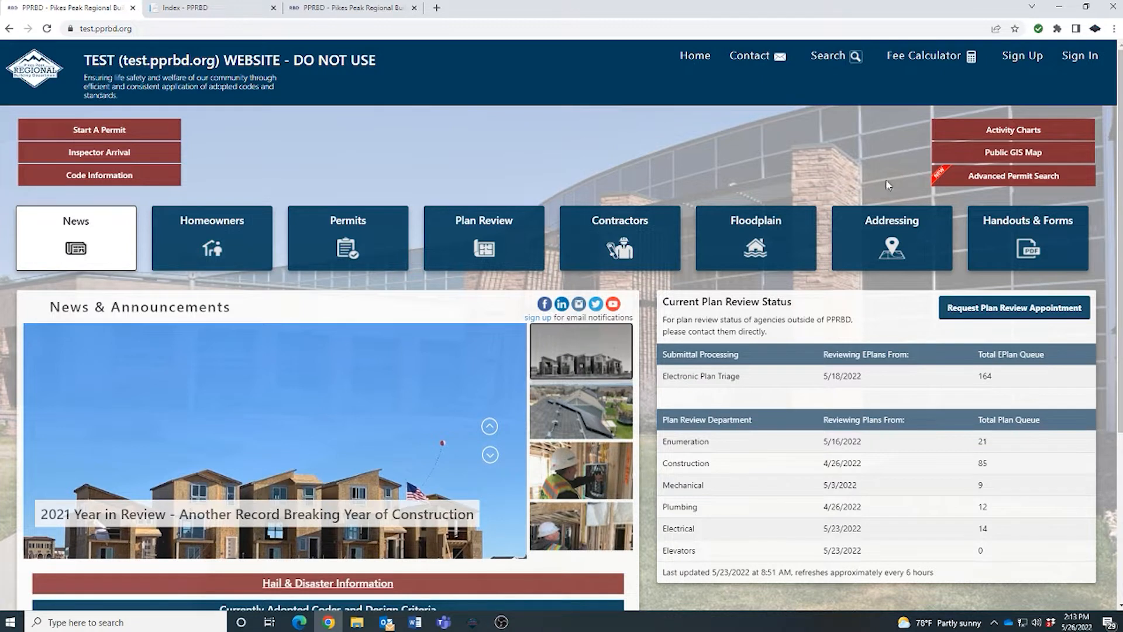
{"action": "mouse_move", "coordinate": [949, 183]}
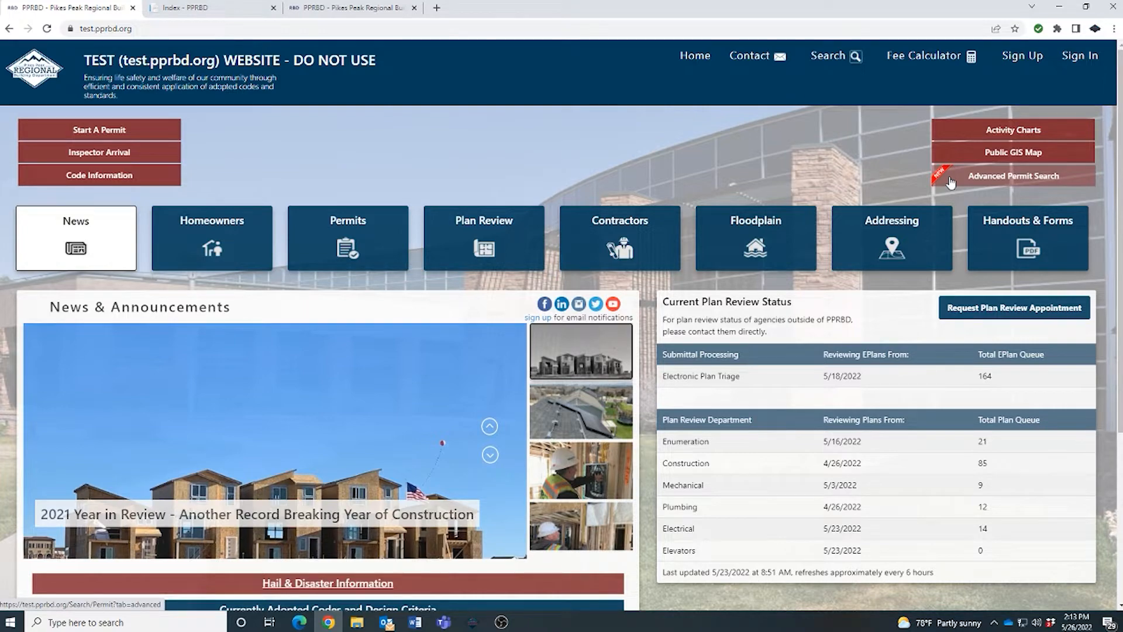
Step: Show the Advanced Permit Search form, briefly comparing it with the Basic Search form
{"action": "left_click", "coordinate": [1013, 175]}
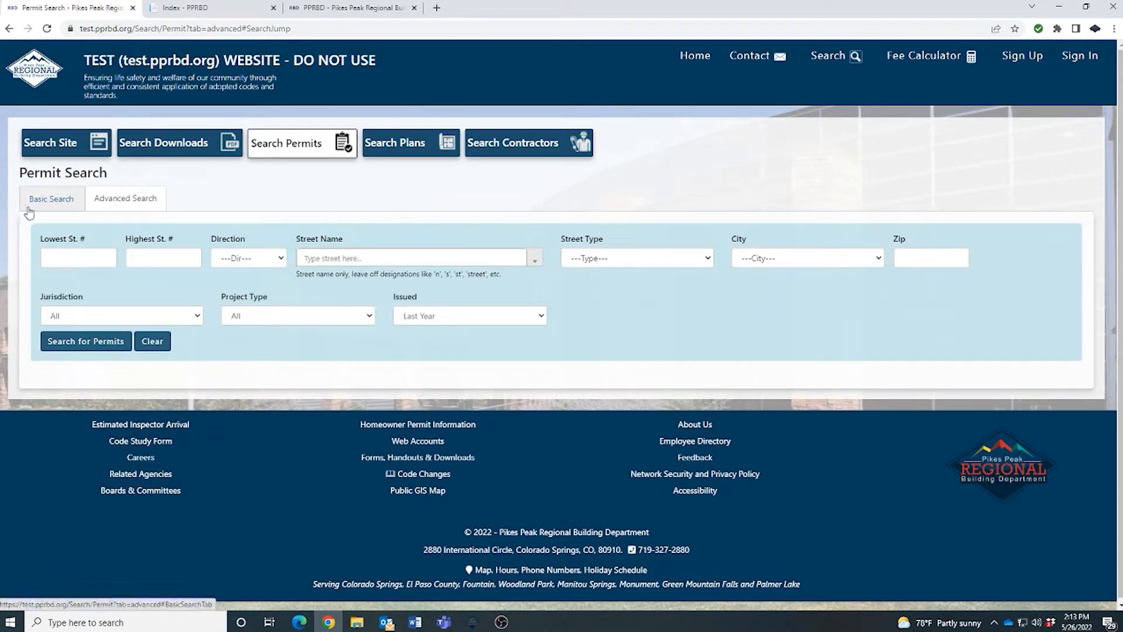
{"action": "left_click", "coordinate": [50, 199]}
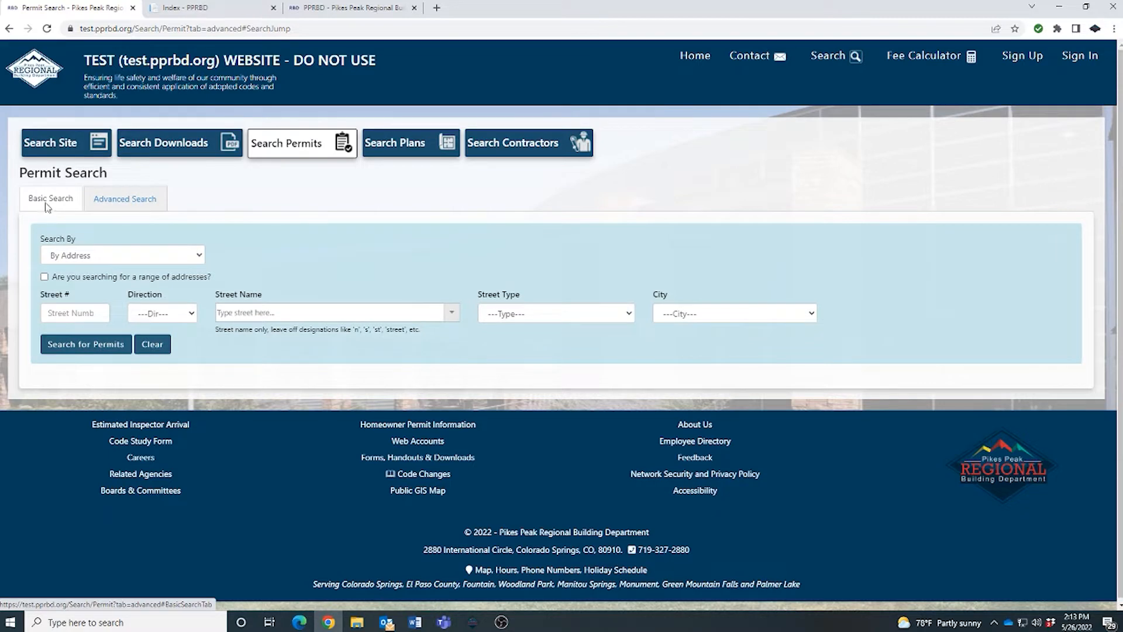
{"action": "mouse_move", "coordinate": [125, 199]}
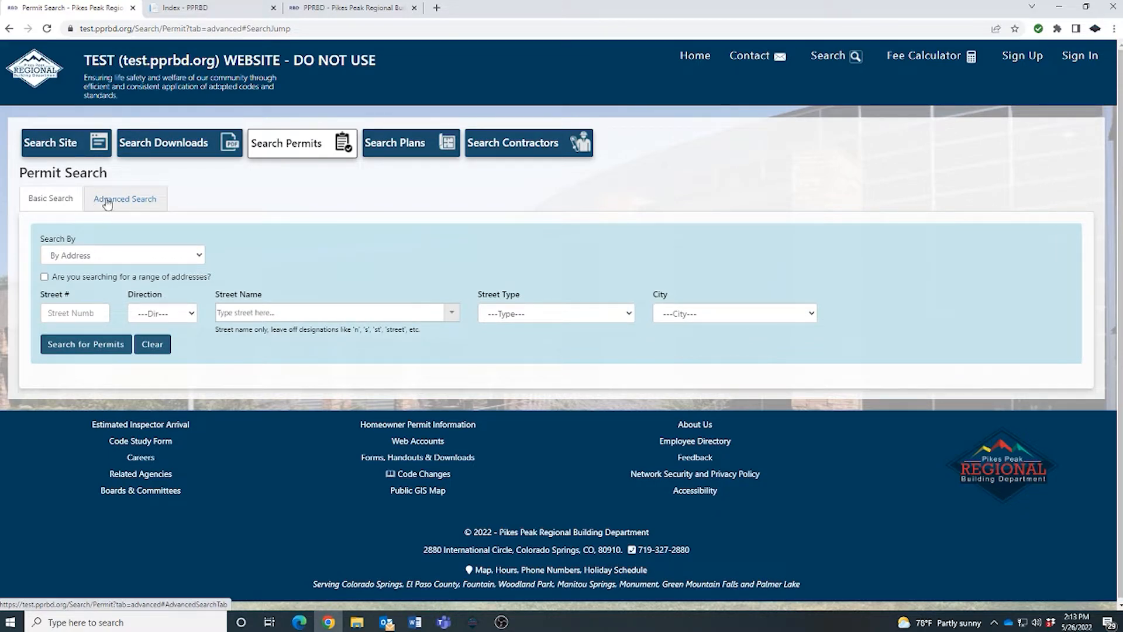
{"action": "left_click", "coordinate": [126, 199]}
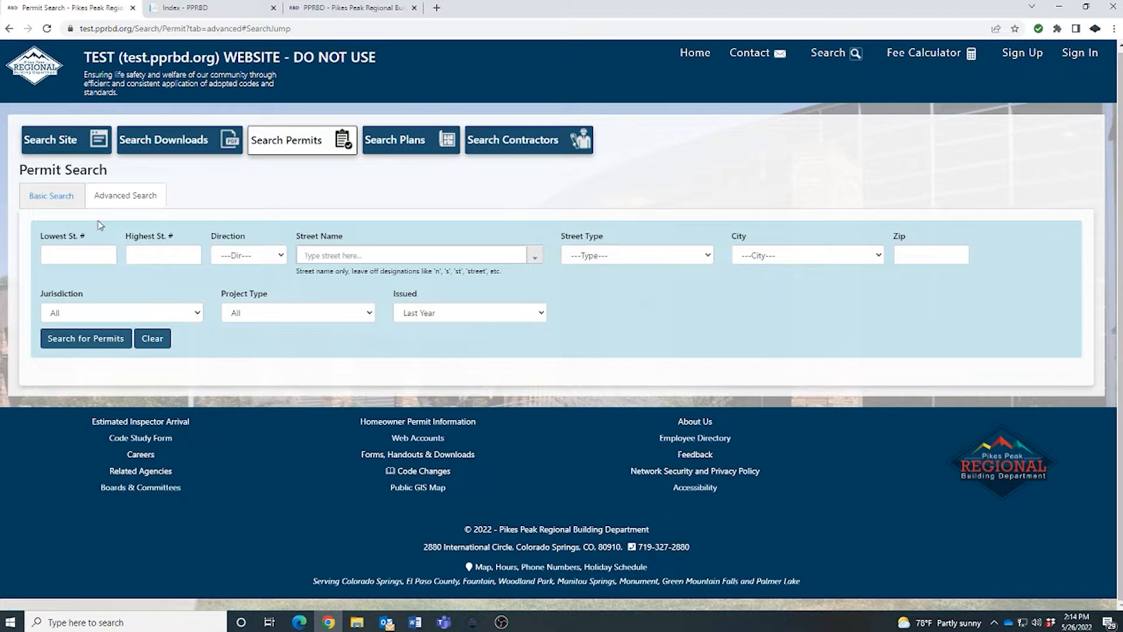
{"action": "mouse_move", "coordinate": [302, 224]}
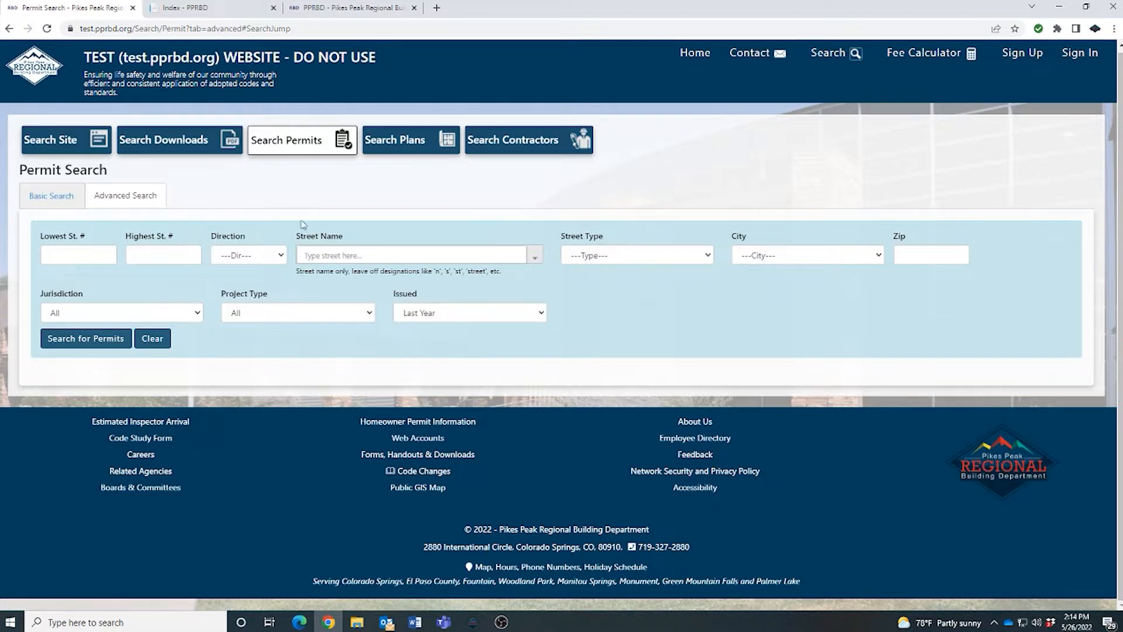
{"action": "mouse_move", "coordinate": [716, 389]}
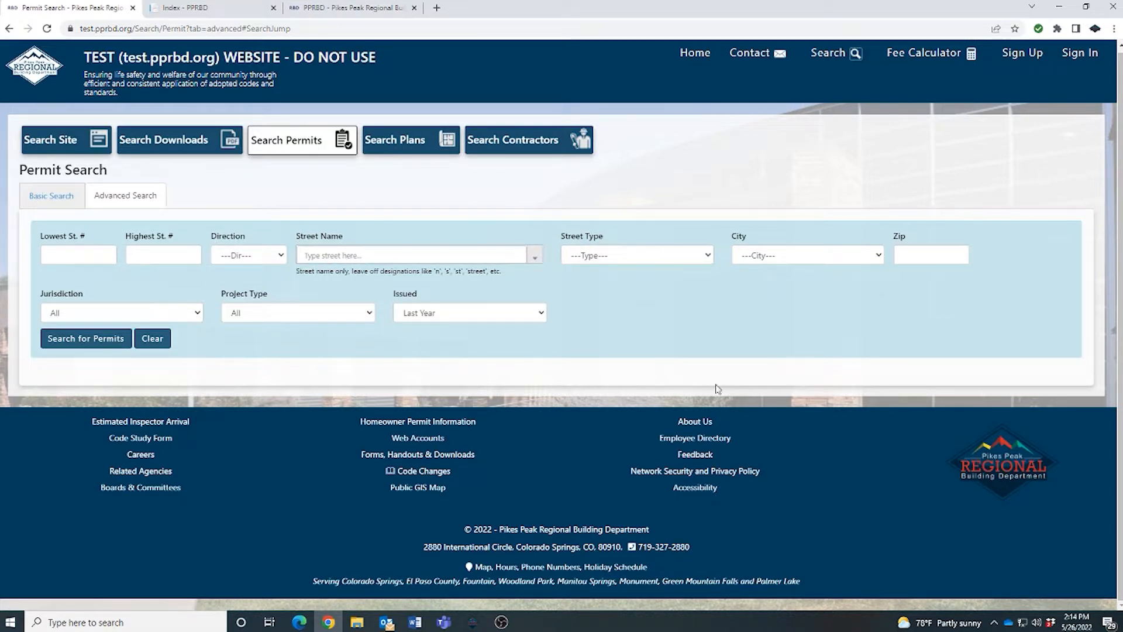
{"action": "mouse_move", "coordinate": [282, 309]}
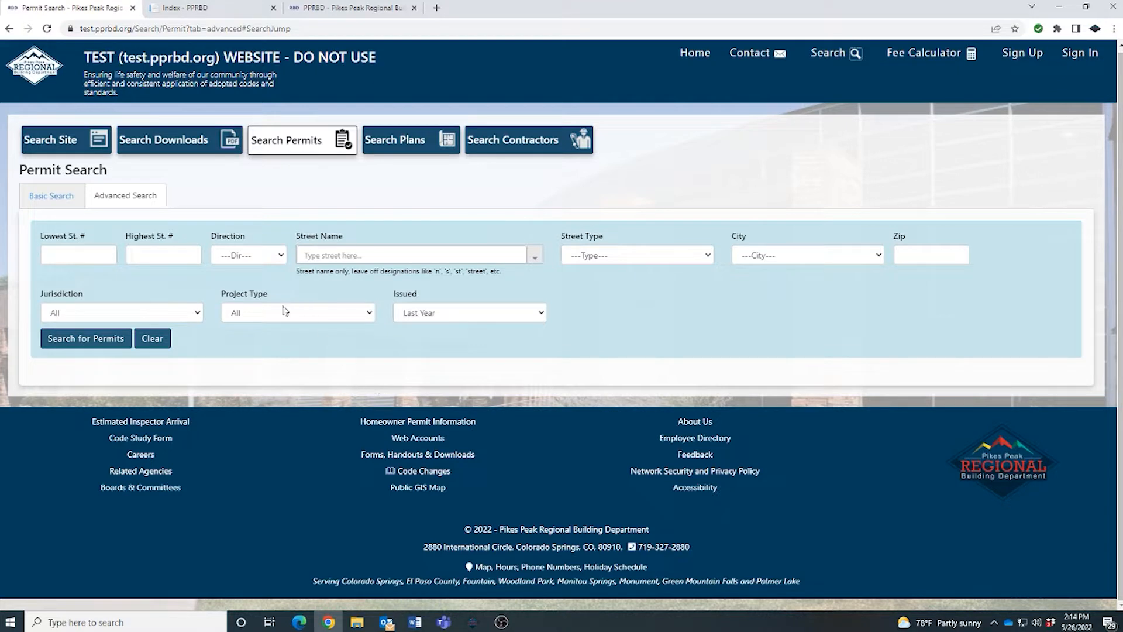
{"action": "mouse_move", "coordinate": [412, 327]}
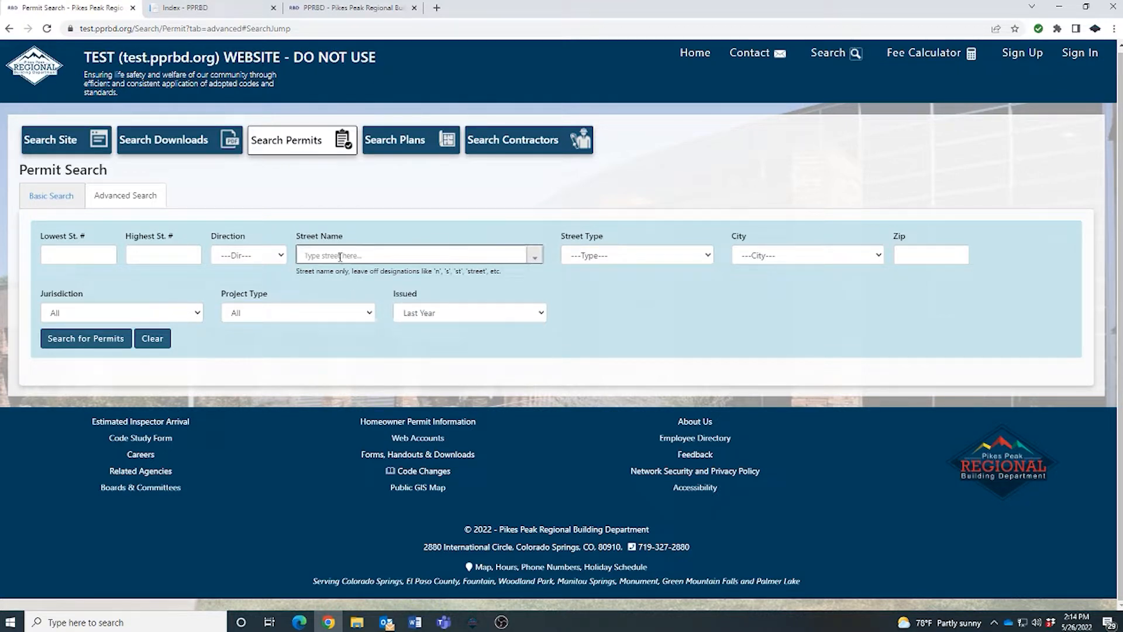
Step: Search permits for street name TUTT, returning 86 records for 2700-9696 Tutt Blvd
{"action": "left_click", "coordinate": [419, 254]}
{"action": "type", "text": "TUTT"}
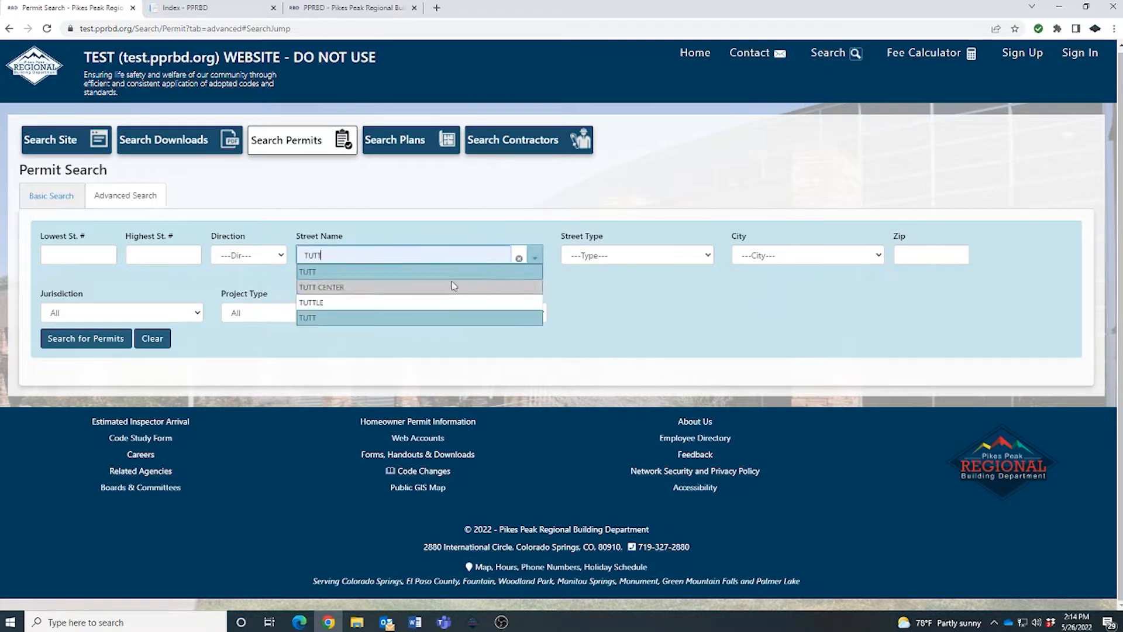
{"action": "left_click", "coordinate": [308, 271]}
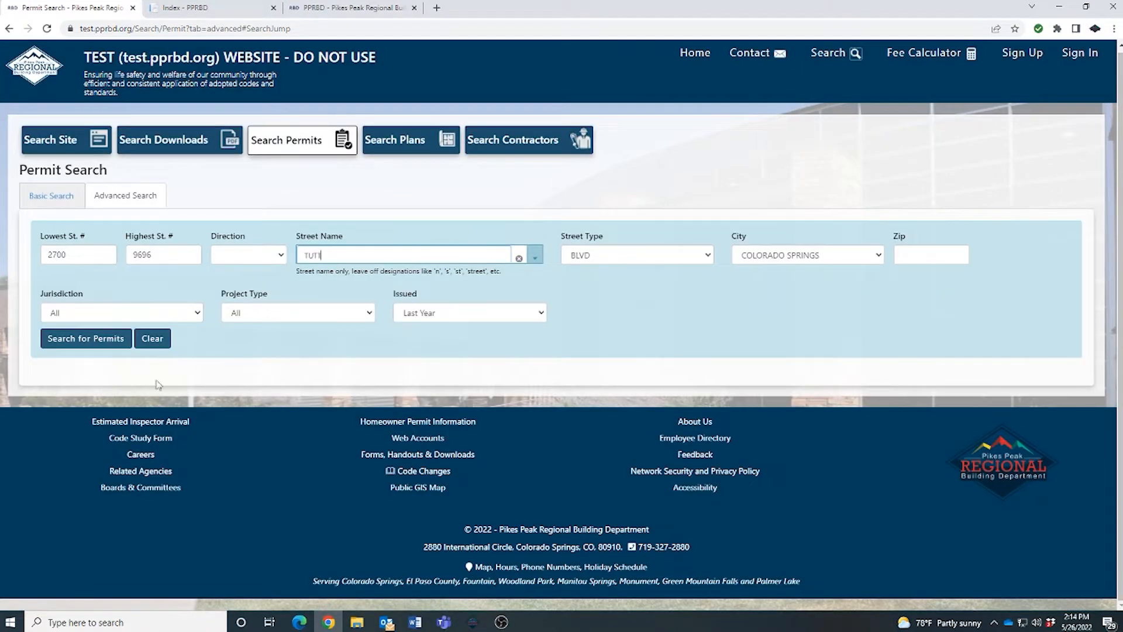
{"action": "left_click", "coordinate": [85, 338]}
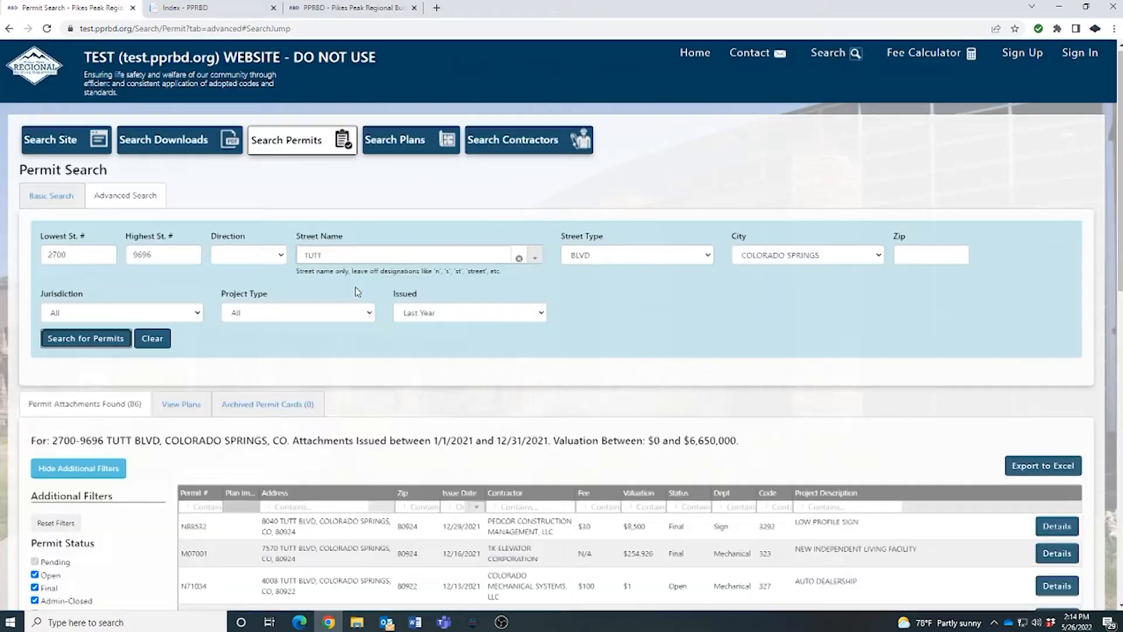
{"action": "scroll", "scroll_direction": "down", "scroll_amount": 3}
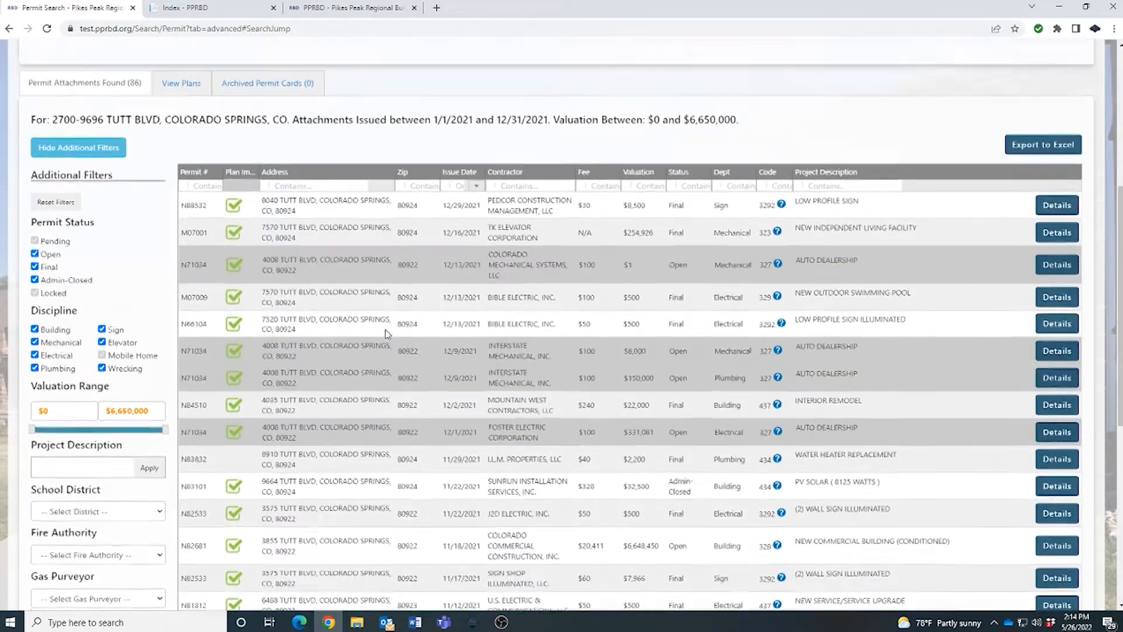
{"action": "scroll", "scroll_direction": "up", "scroll_amount": 3}
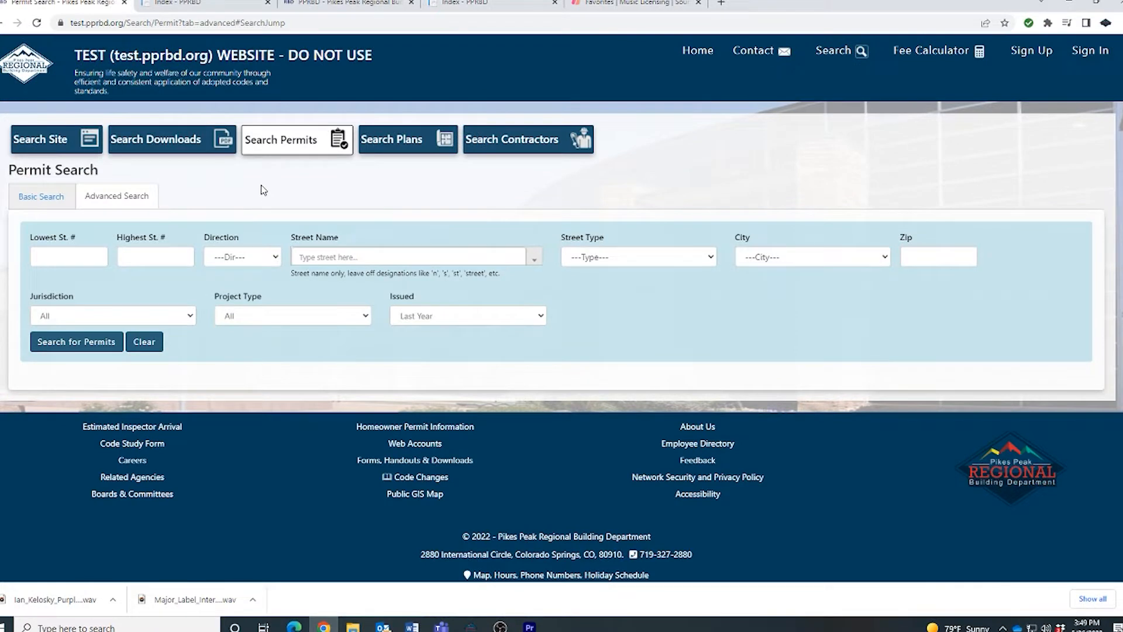
{"action": "mouse_move", "coordinate": [267, 206]}
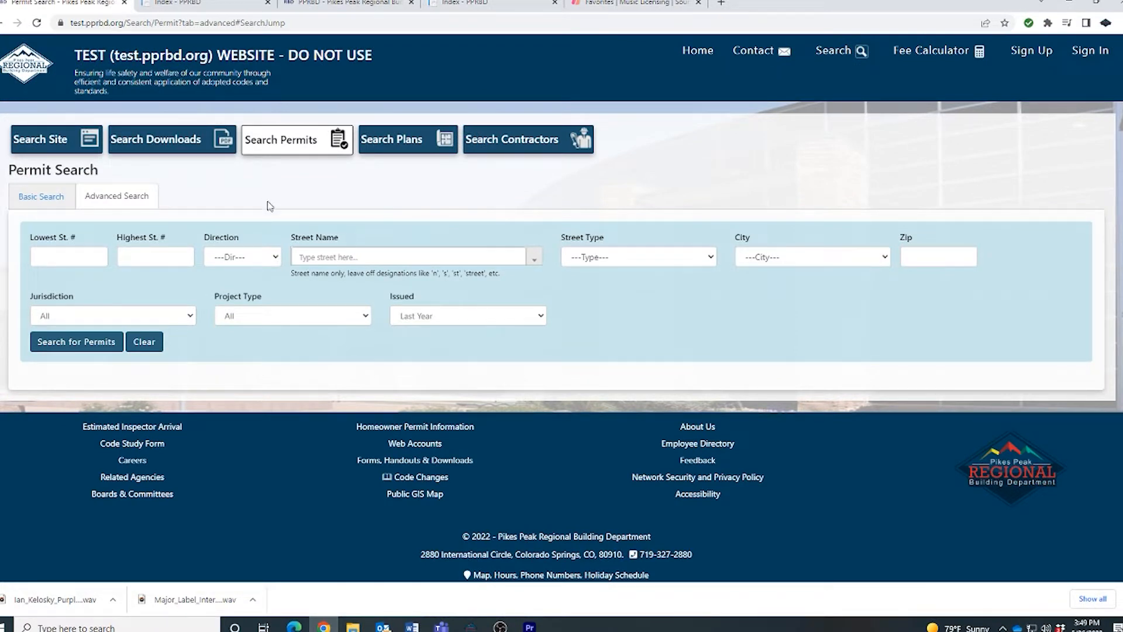
{"action": "mouse_move", "coordinate": [119, 318]}
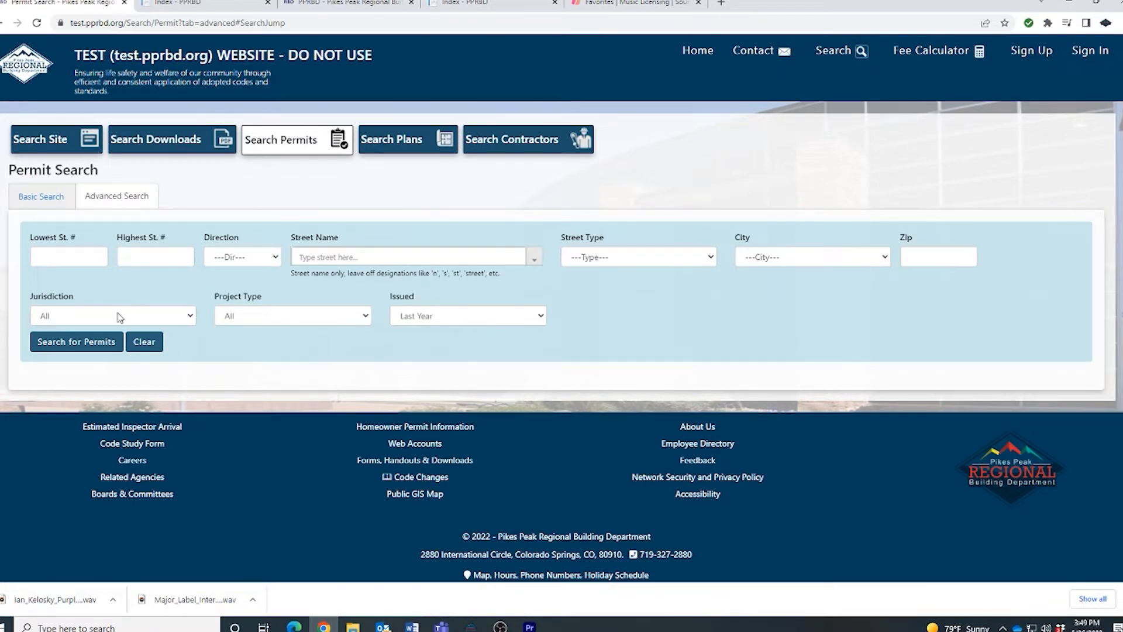
Step: Search Colorado Springs jurisdiction Multi Family permits from last year, returning 379 attachments
{"action": "left_click", "coordinate": [113, 315]}
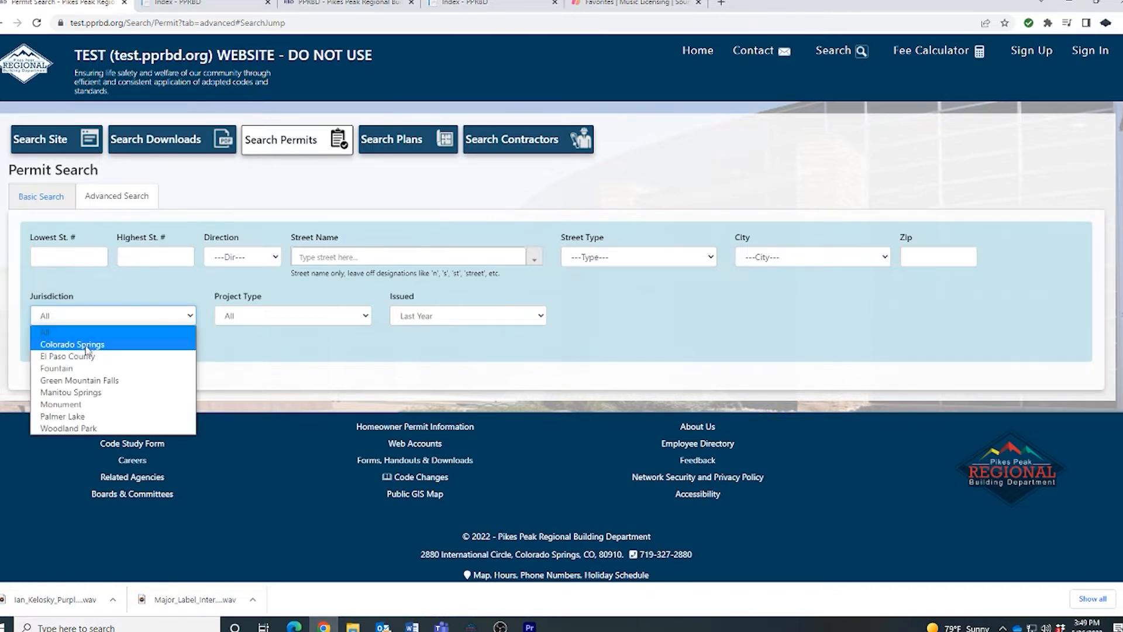
{"action": "left_click", "coordinate": [72, 344]}
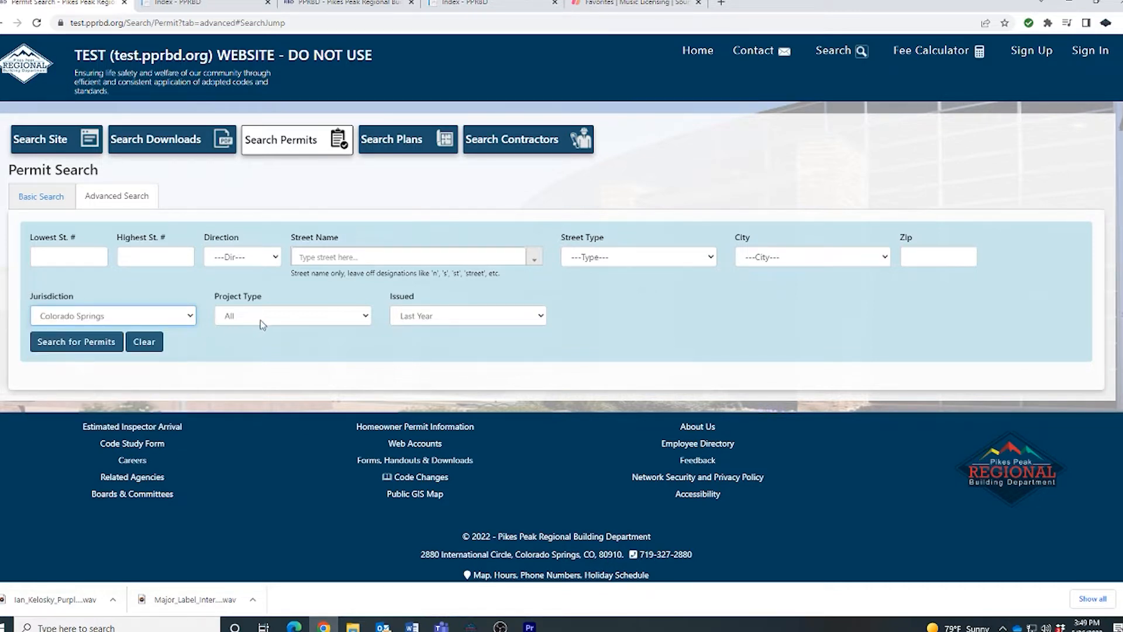
{"action": "left_click", "coordinate": [291, 315]}
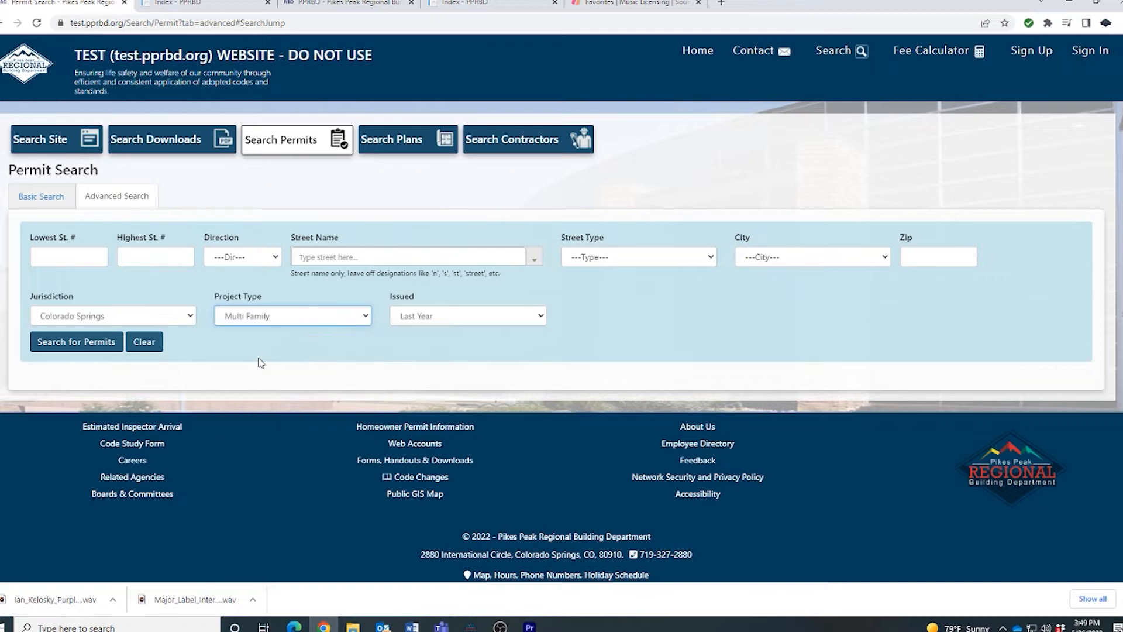
{"action": "mouse_move", "coordinate": [327, 323]}
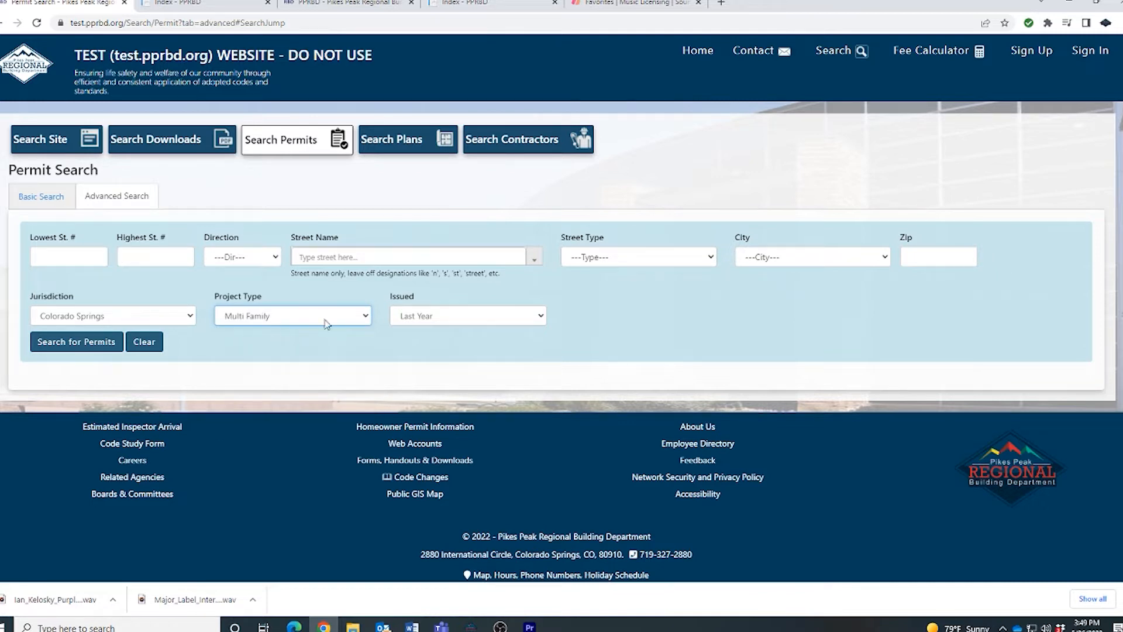
{"action": "mouse_move", "coordinate": [190, 323]}
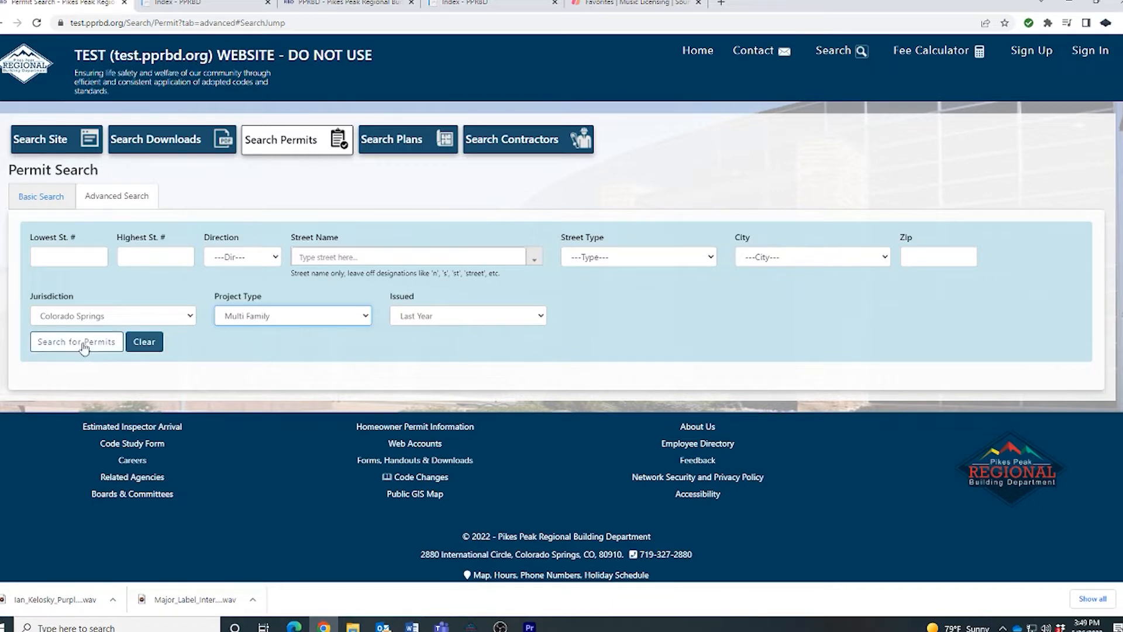
{"action": "left_click", "coordinate": [77, 342]}
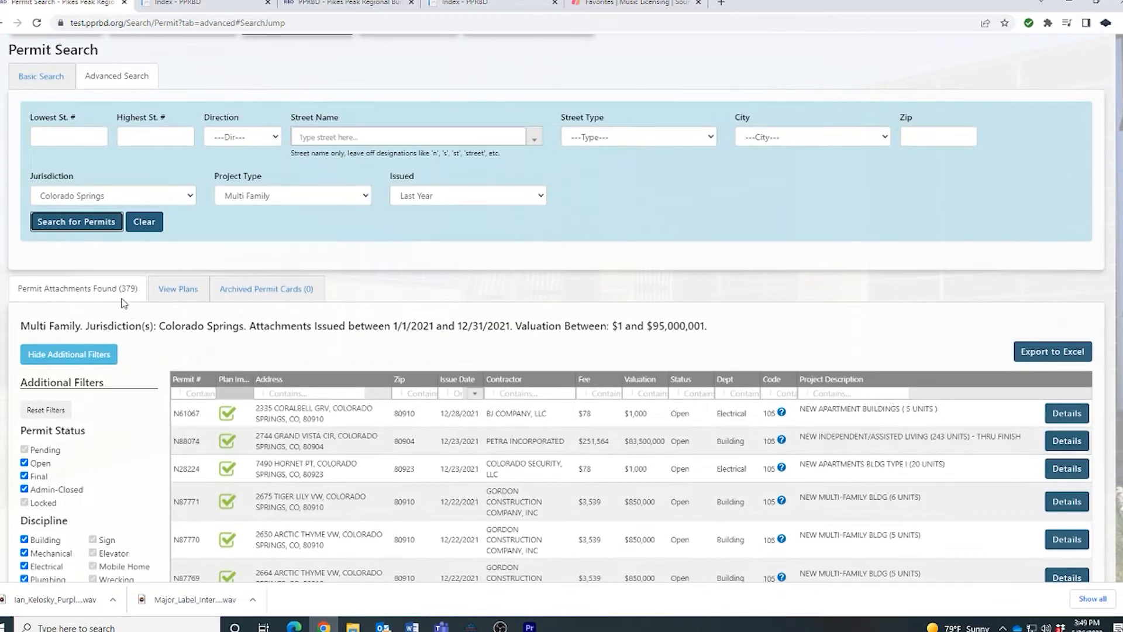
{"action": "mouse_move", "coordinate": [287, 229]}
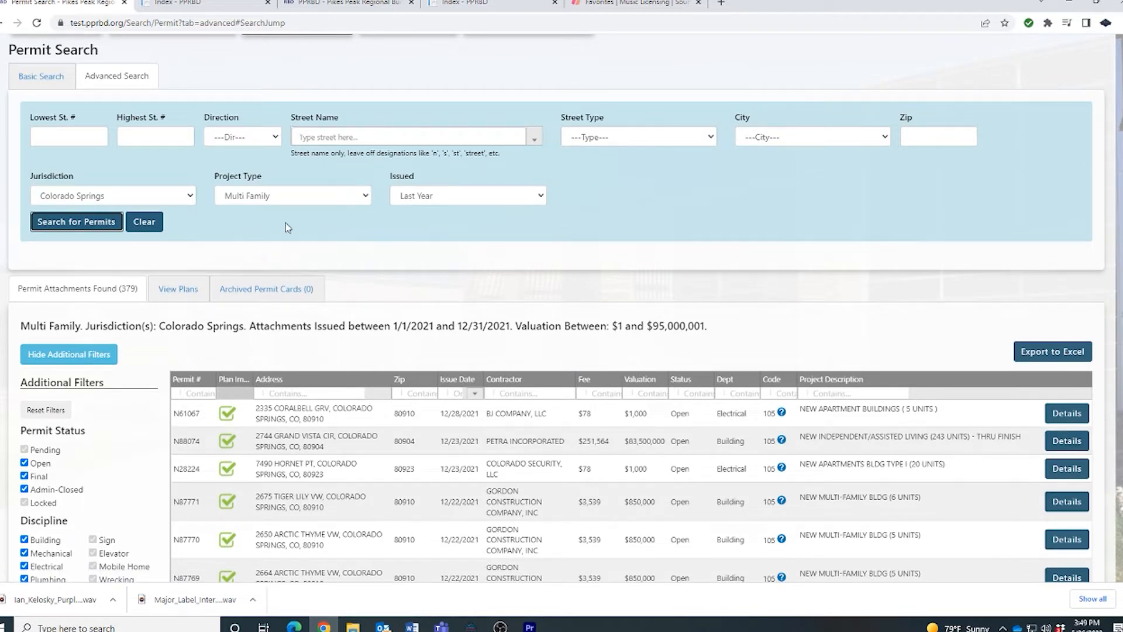
{"action": "mouse_move", "coordinate": [309, 224]}
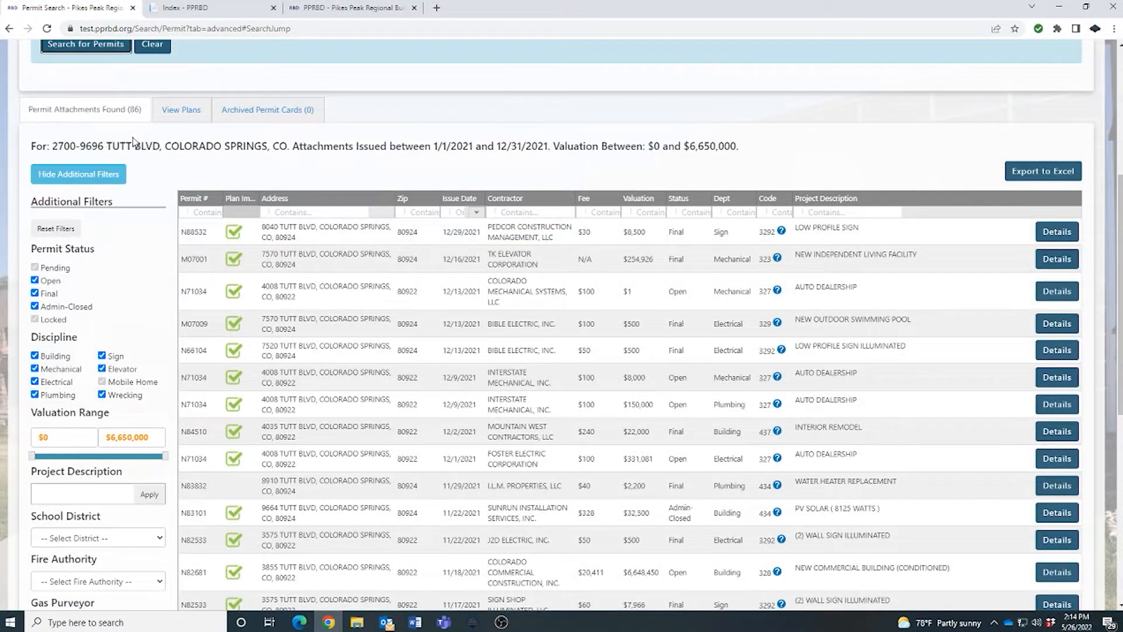
{"action": "scroll", "scroll_direction": "up", "scroll_amount": 3}
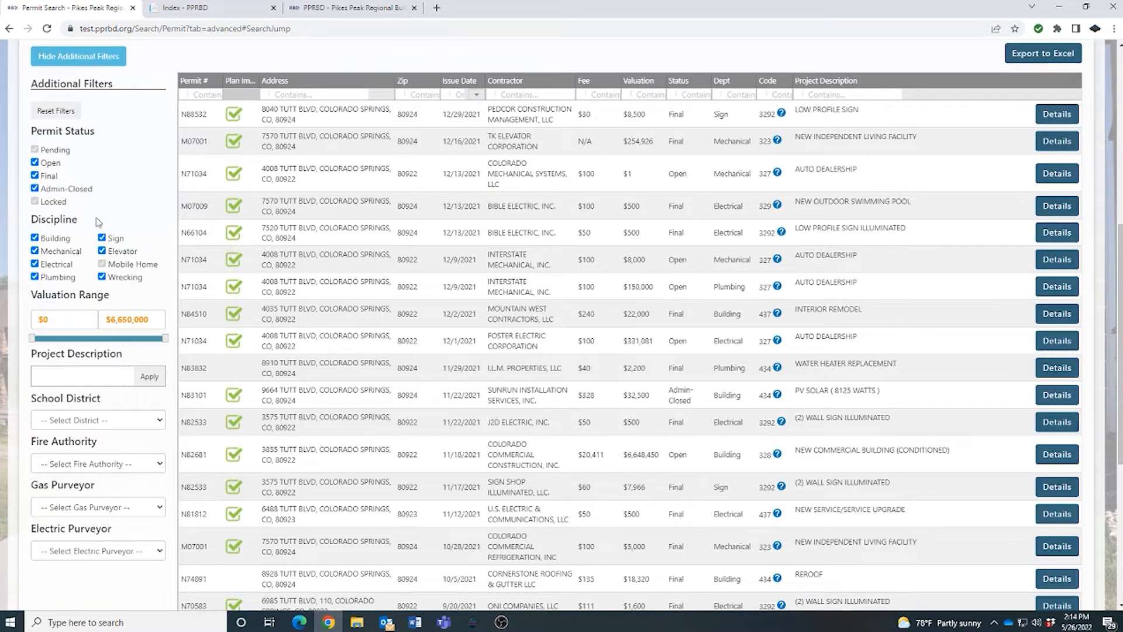
{"action": "scroll", "scroll_direction": "down", "scroll_amount": 3}
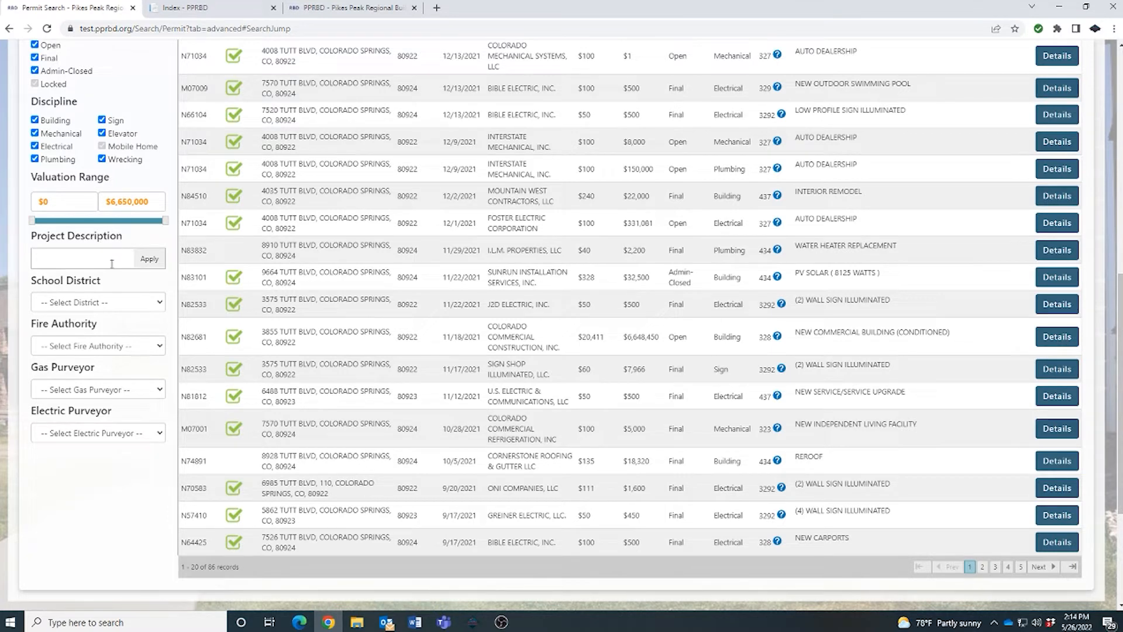
{"action": "mouse_move", "coordinate": [114, 292]}
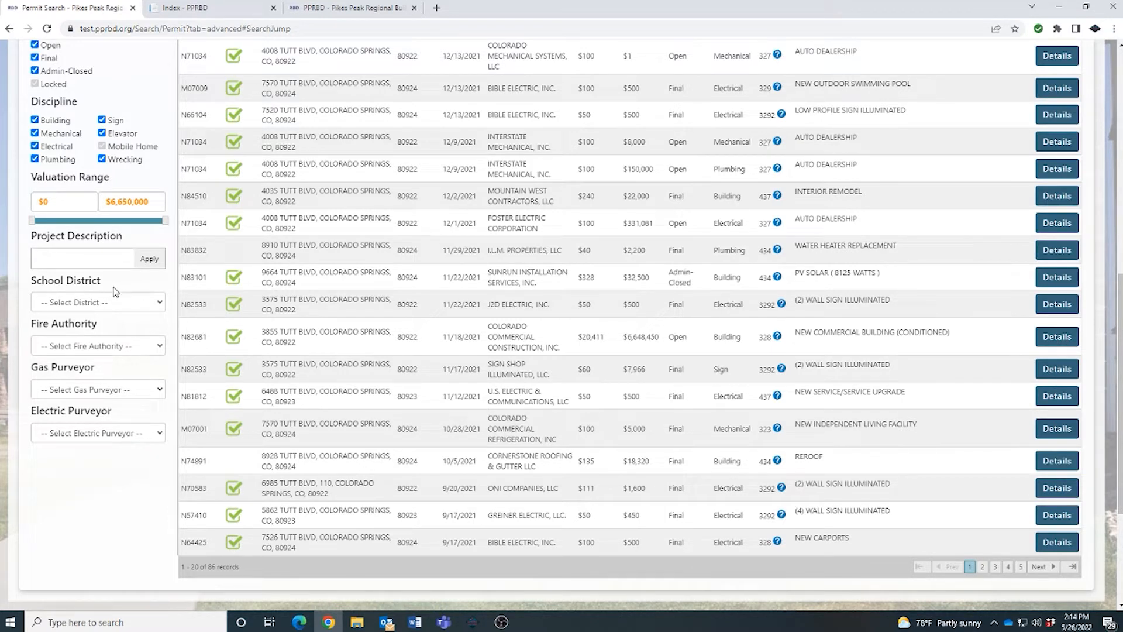
{"action": "mouse_move", "coordinate": [120, 395]}
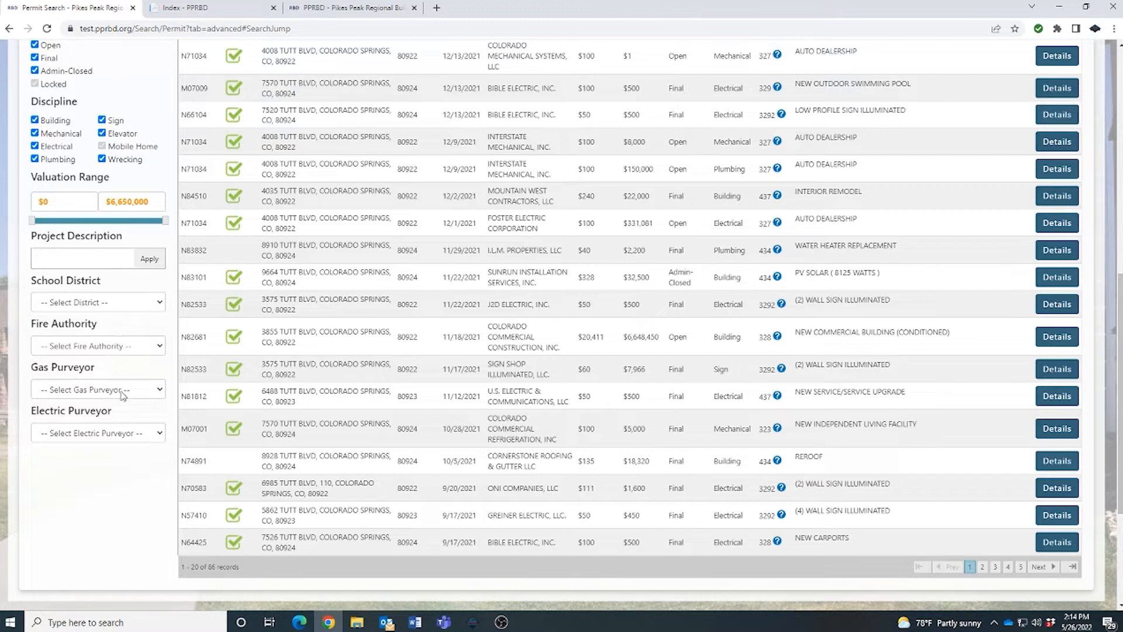
{"action": "scroll", "scroll_direction": "up", "scroll_amount": 3}
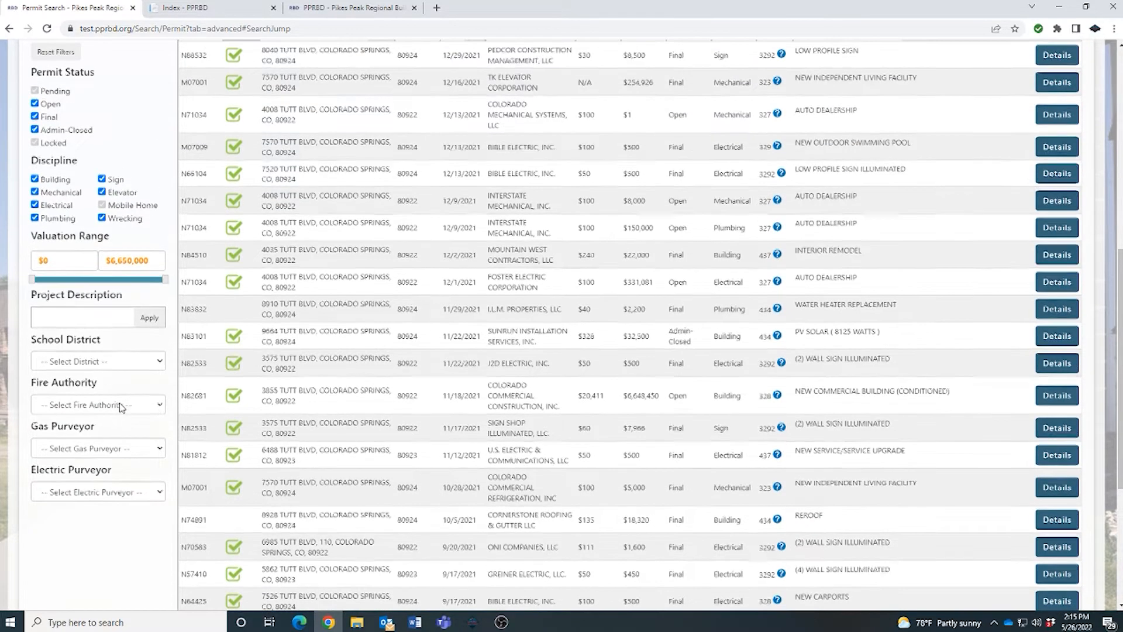
{"action": "scroll", "scroll_direction": "up", "scroll_amount": 3}
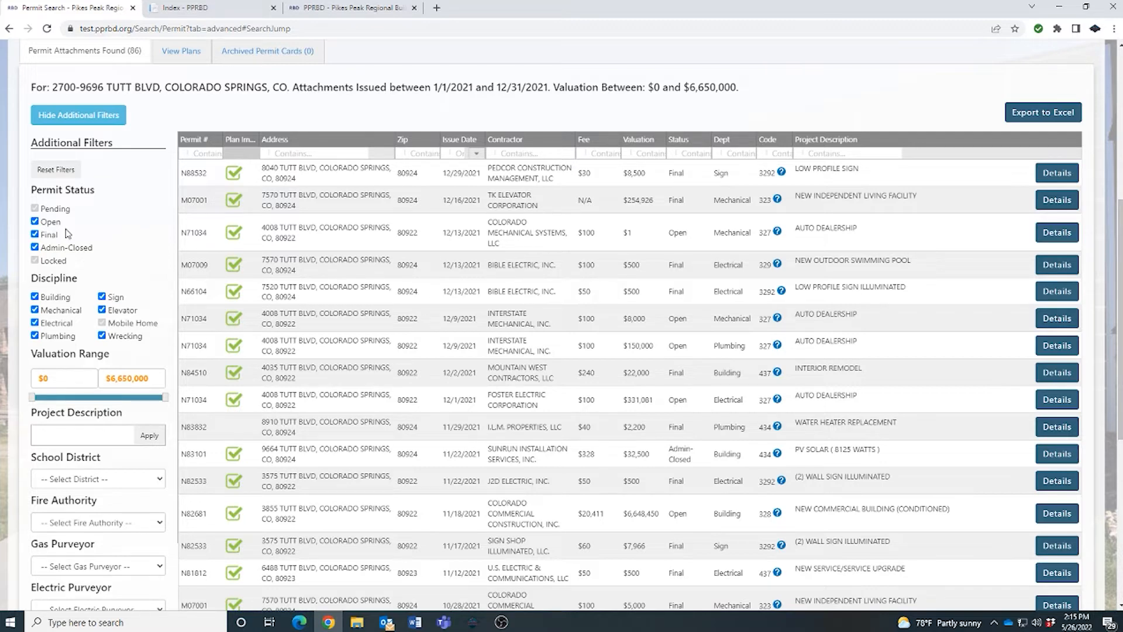
{"action": "scroll", "scroll_direction": "down", "scroll_amount": 3}
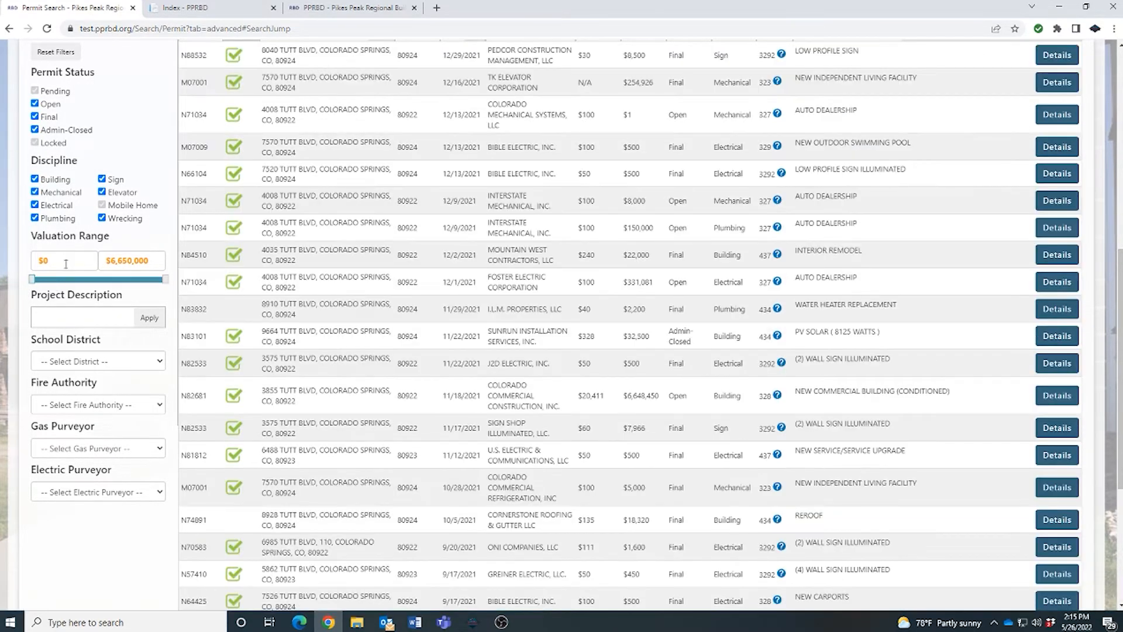
{"action": "scroll", "scroll_direction": "down", "scroll_amount": 3}
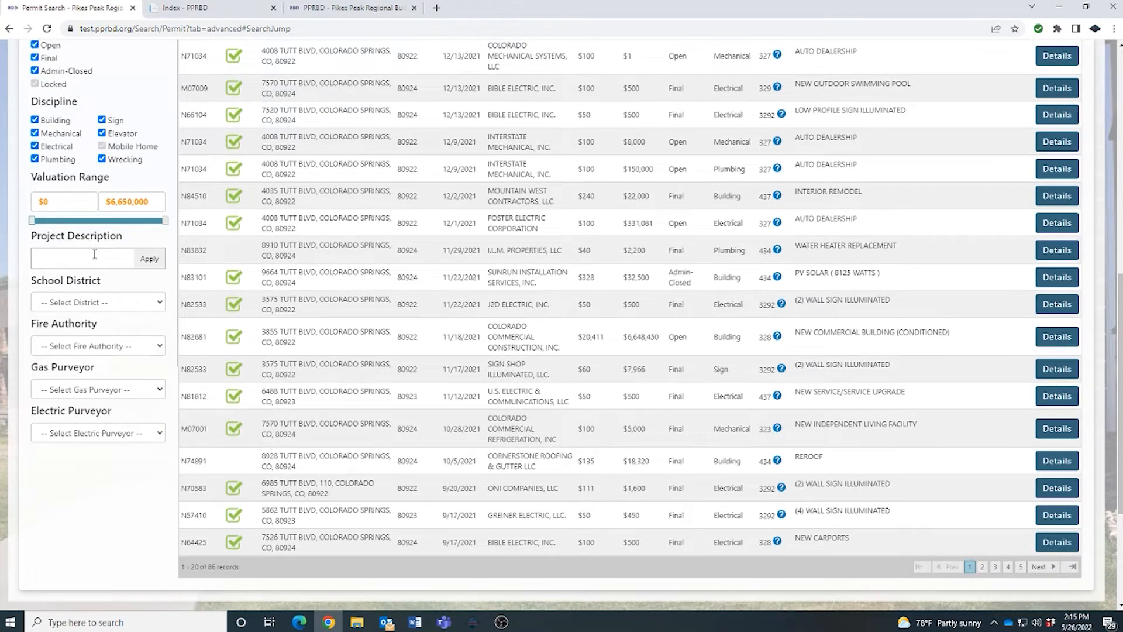
{"action": "mouse_move", "coordinate": [108, 353]}
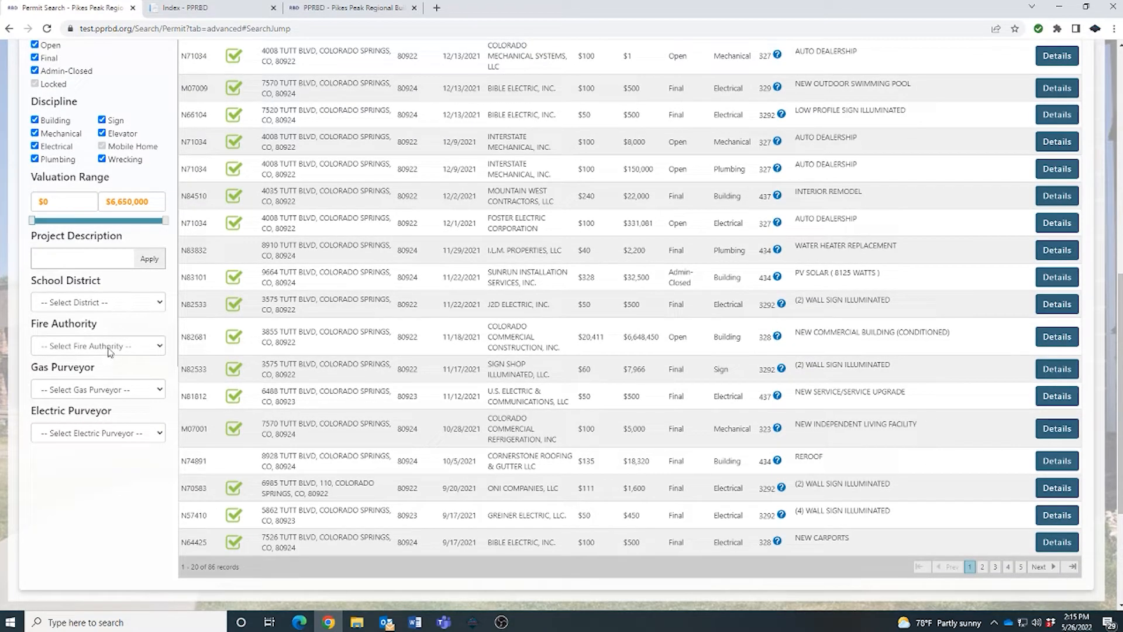
{"action": "left_click", "coordinate": [98, 345]}
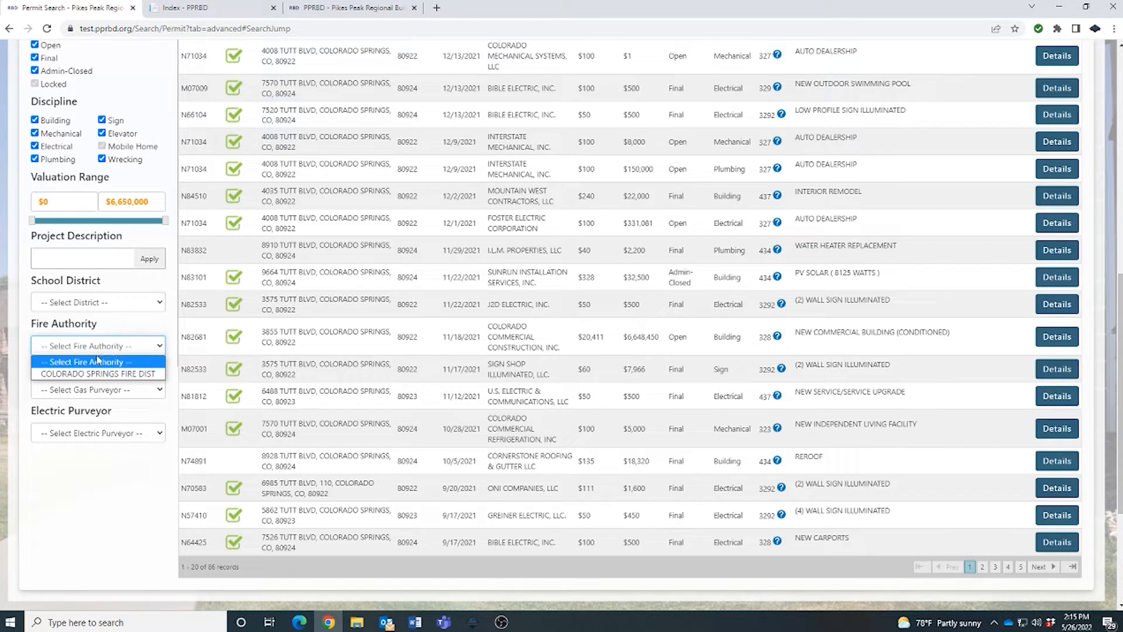
{"action": "mouse_move", "coordinate": [97, 373]}
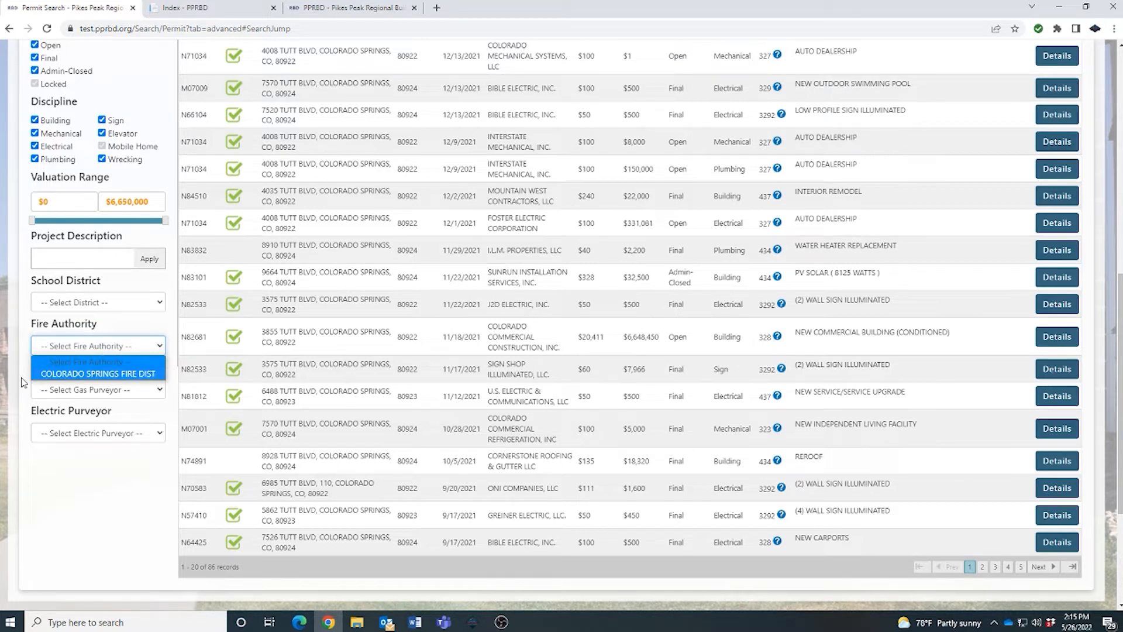
{"action": "left_click", "coordinate": [98, 345]}
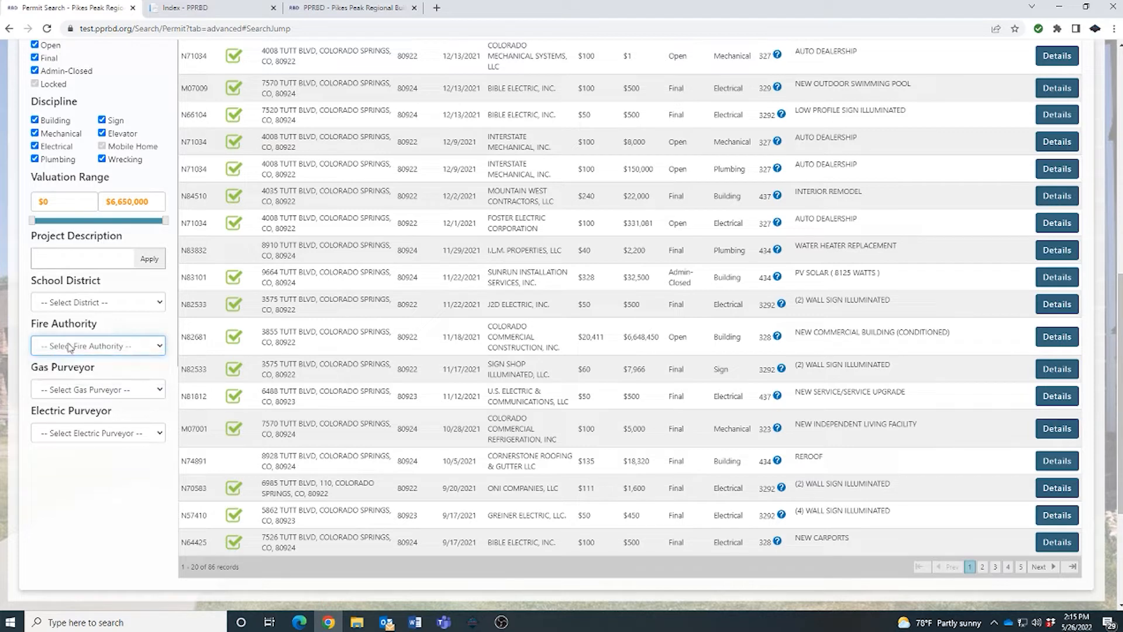
{"action": "scroll", "scroll_direction": "up", "scroll_amount": 3}
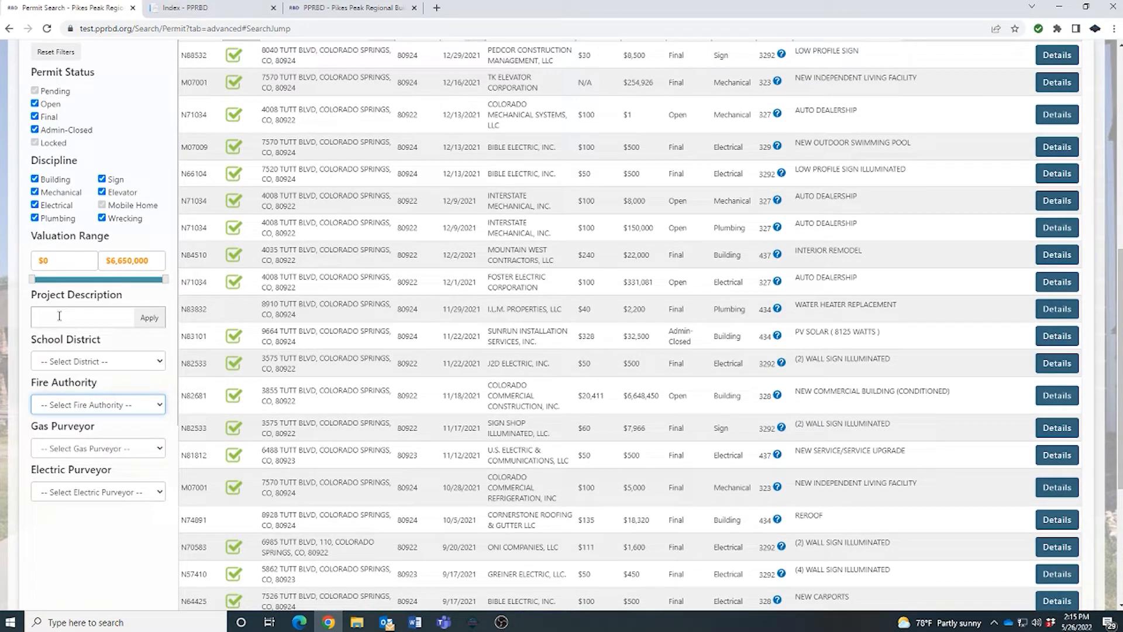
{"action": "type", "text": "reroof"}
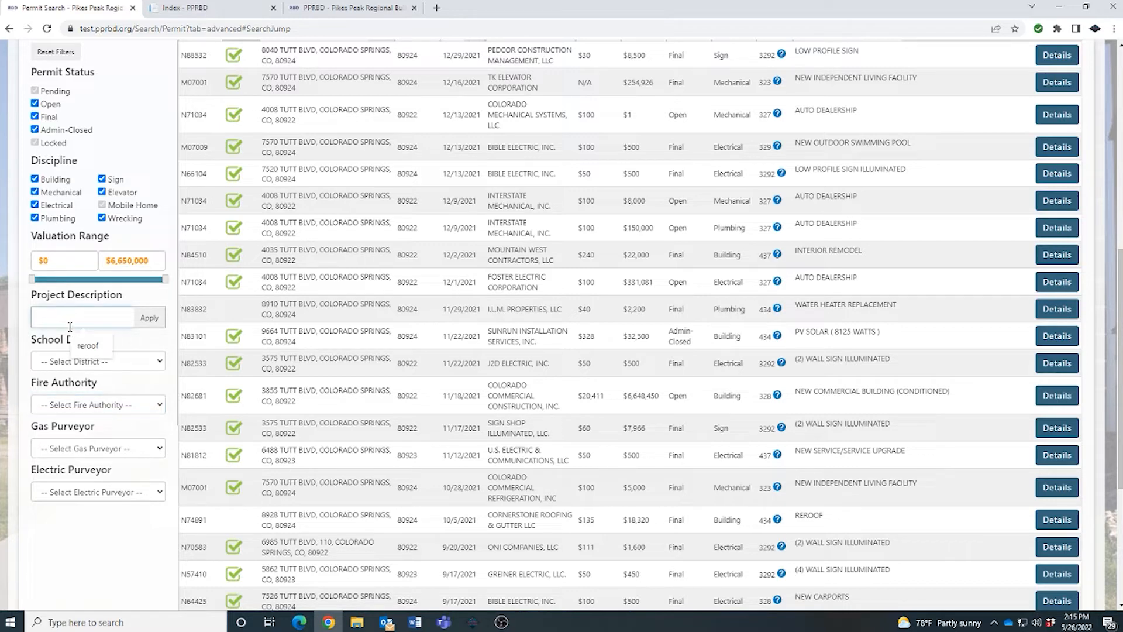
{"action": "type", "text": "reroof"}
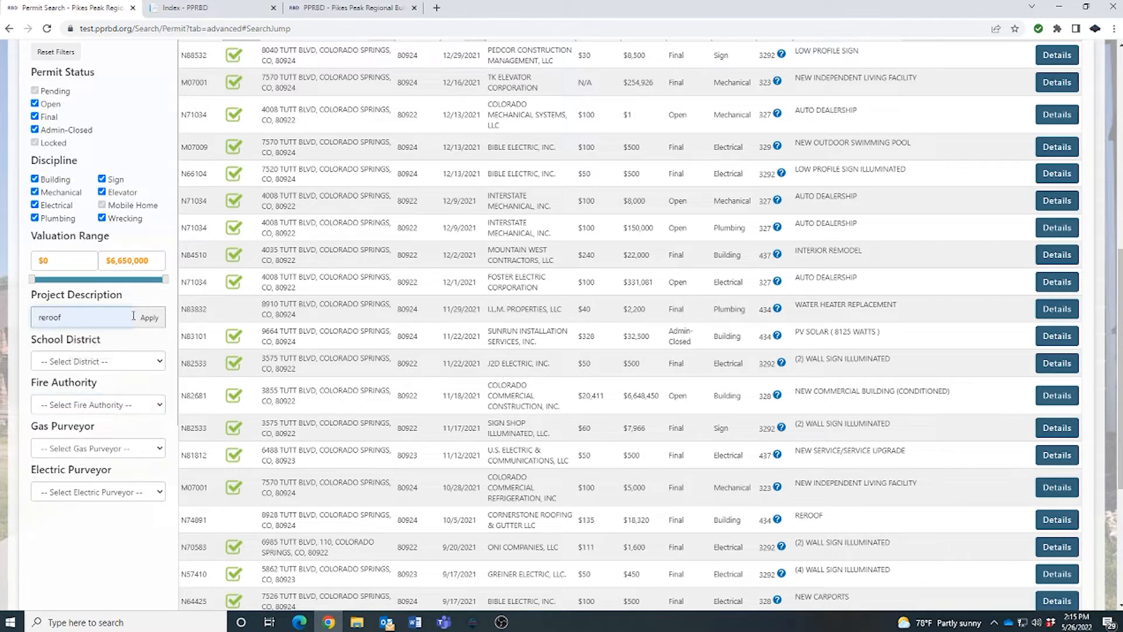
{"action": "left_click", "coordinate": [149, 317]}
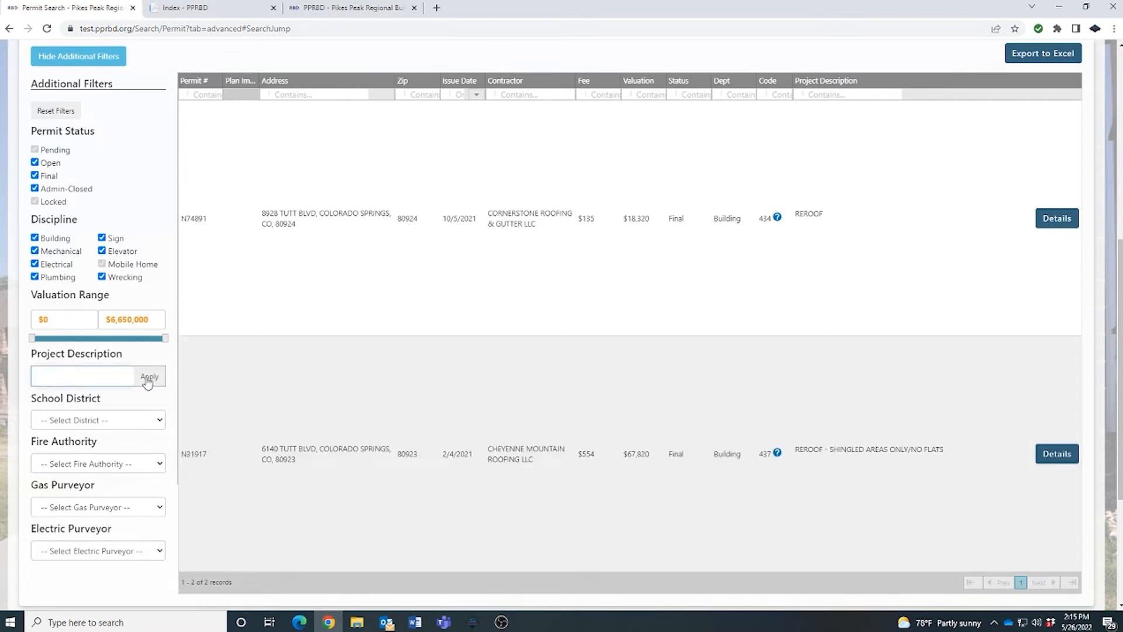
{"action": "left_click", "coordinate": [148, 376]}
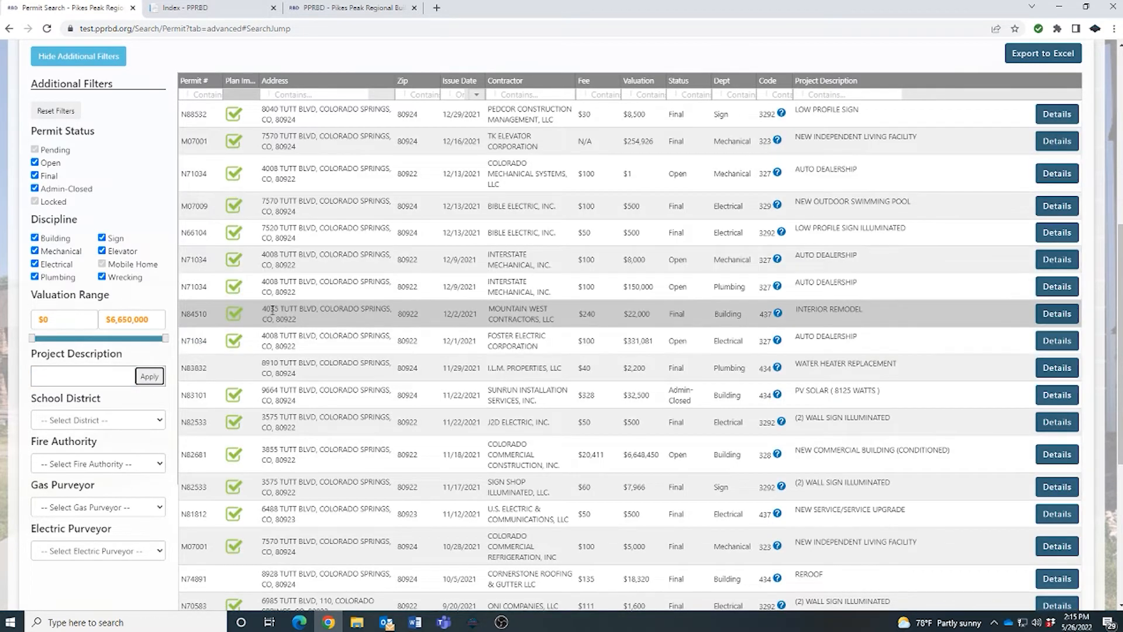
{"action": "scroll", "scroll_direction": "up", "scroll_amount": 3}
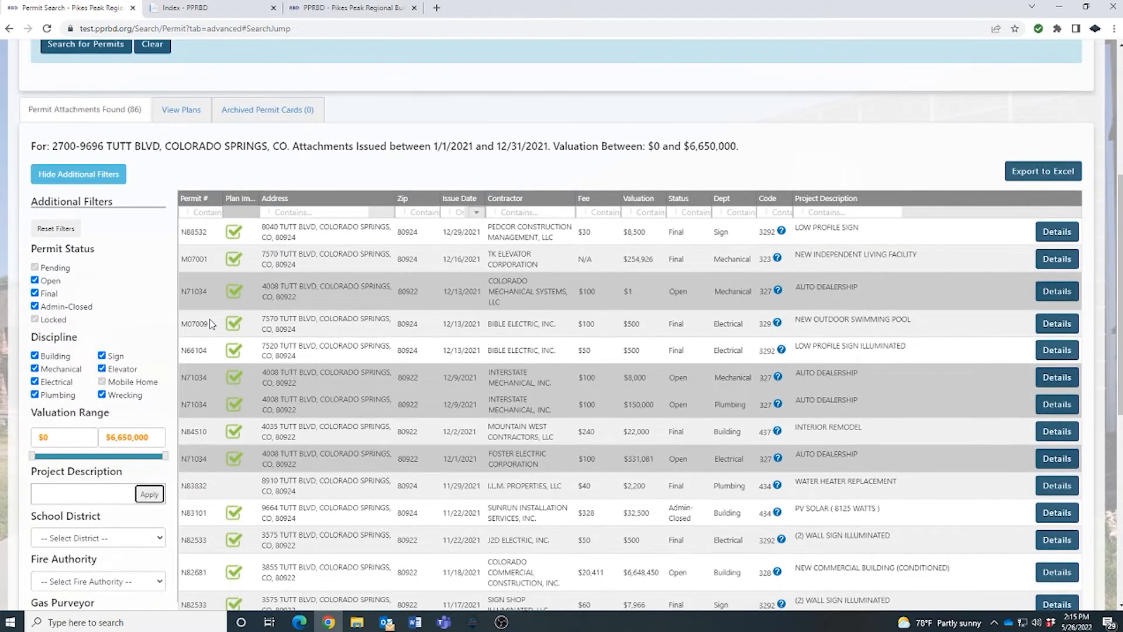
{"action": "scroll", "scroll_direction": "up", "scroll_amount": 3}
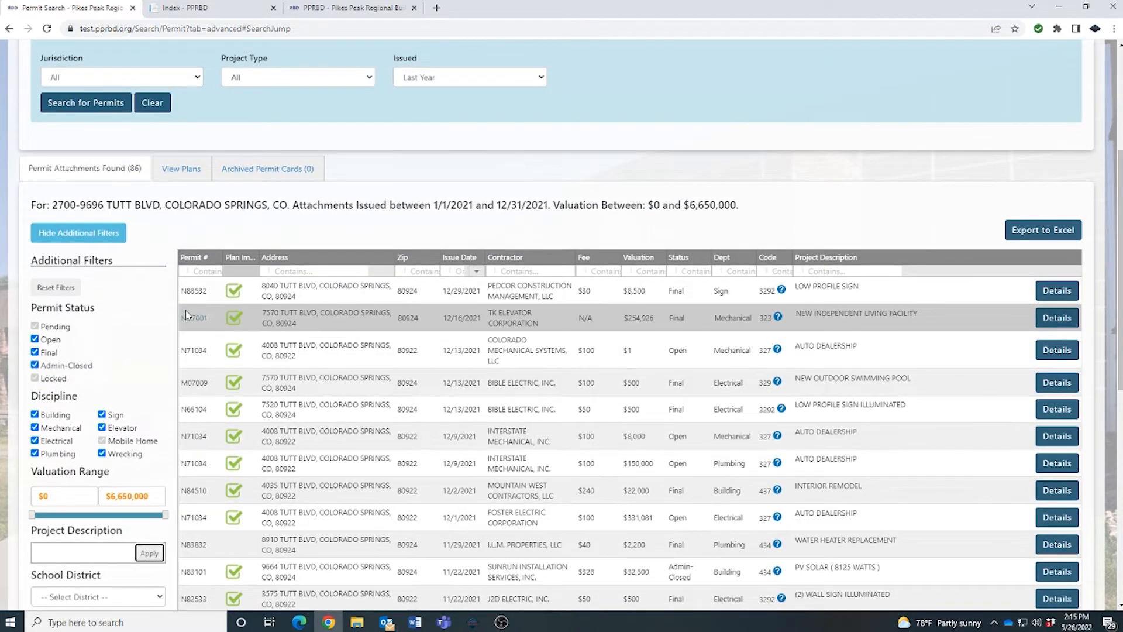
{"action": "scroll", "scroll_direction": "up", "scroll_amount": 3}
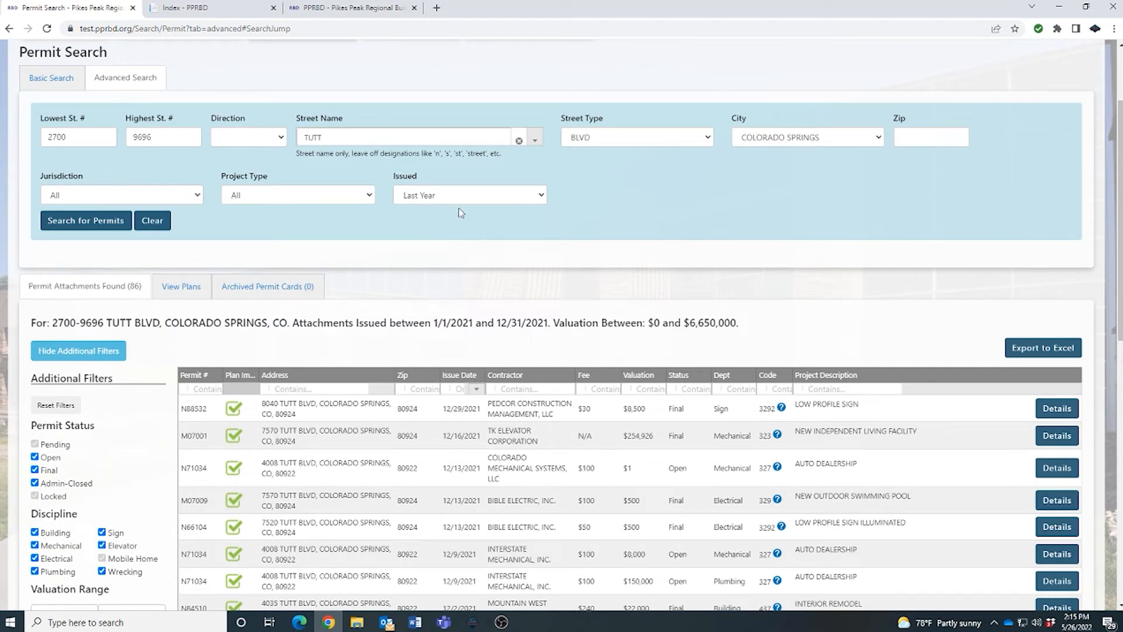
{"action": "left_click", "coordinate": [469, 195]}
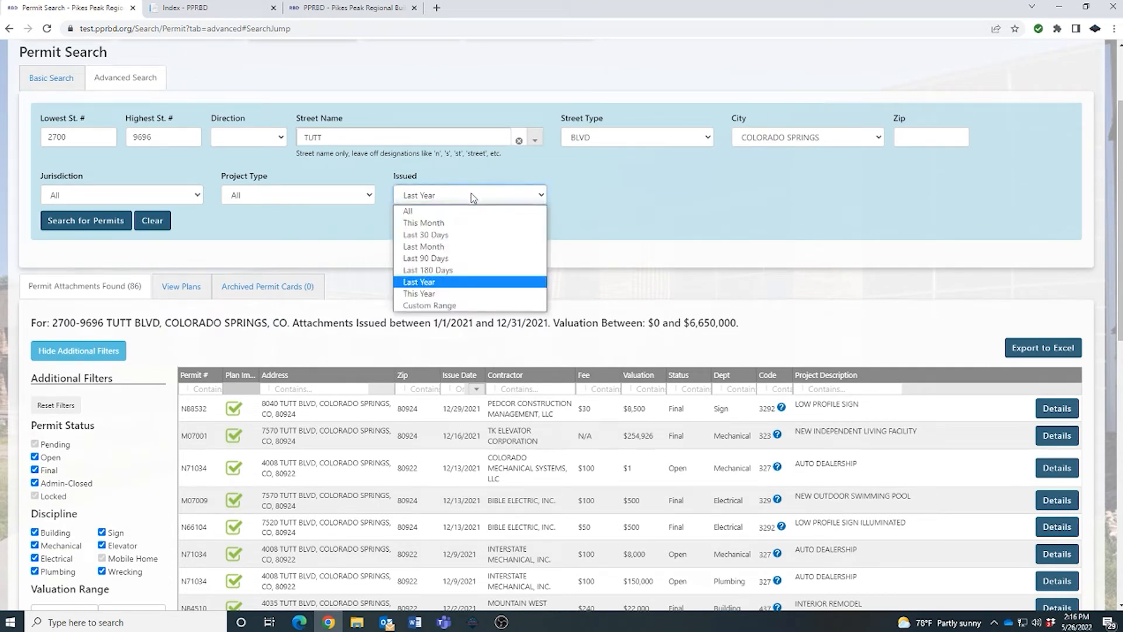
{"action": "mouse_move", "coordinate": [407, 211]}
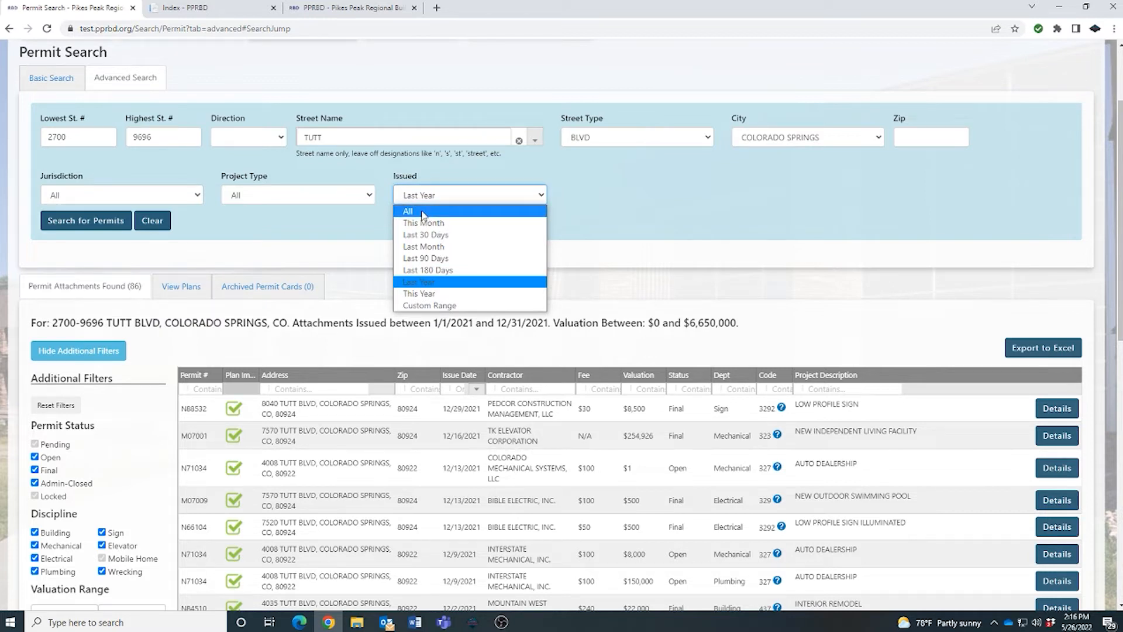
{"action": "mouse_move", "coordinate": [421, 199]}
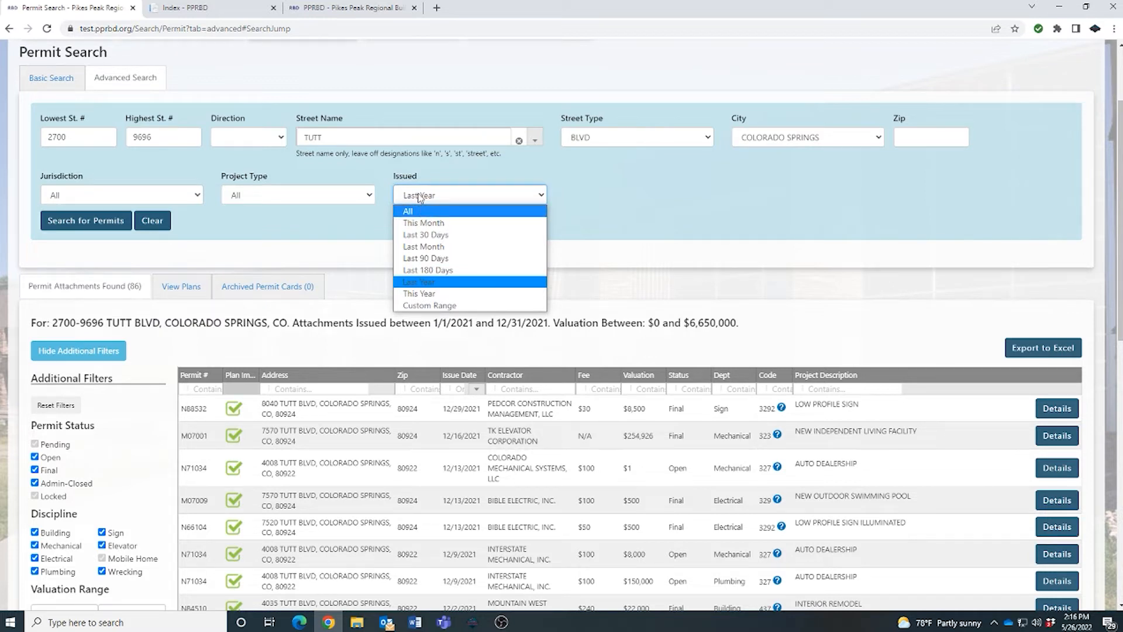
{"action": "left_click", "coordinate": [424, 282]}
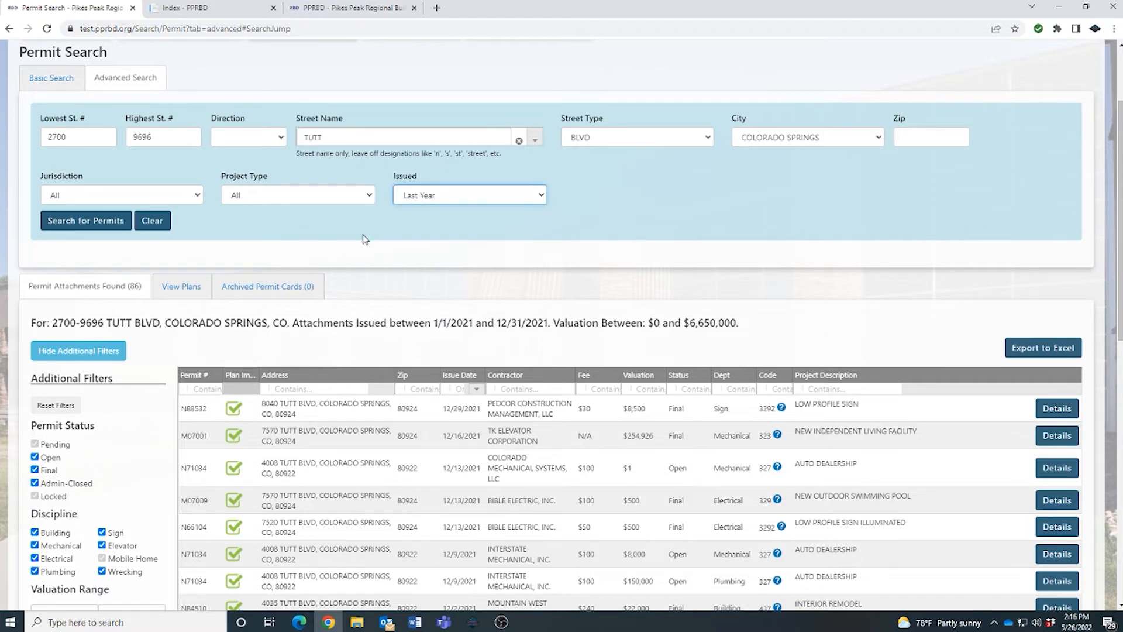
{"action": "scroll", "scroll_direction": "down", "scroll_amount": 3}
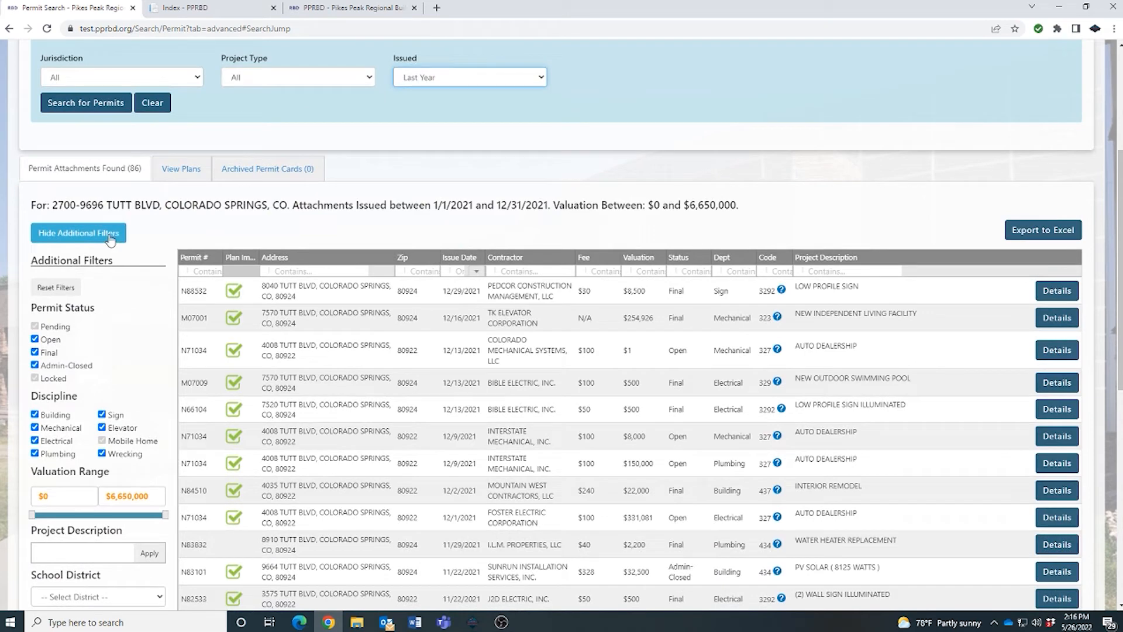
Step: Hide the additional filters panel so the 86-permit Tutt Blvd table spans full width
{"action": "left_click", "coordinate": [79, 233]}
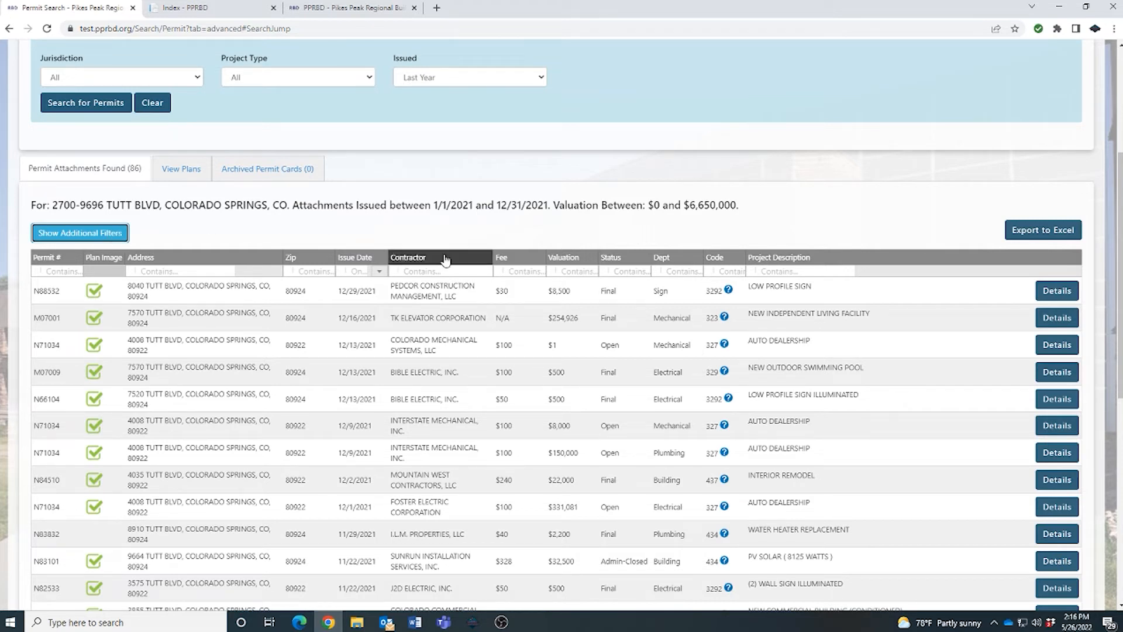
{"action": "mouse_move", "coordinate": [1026, 227]}
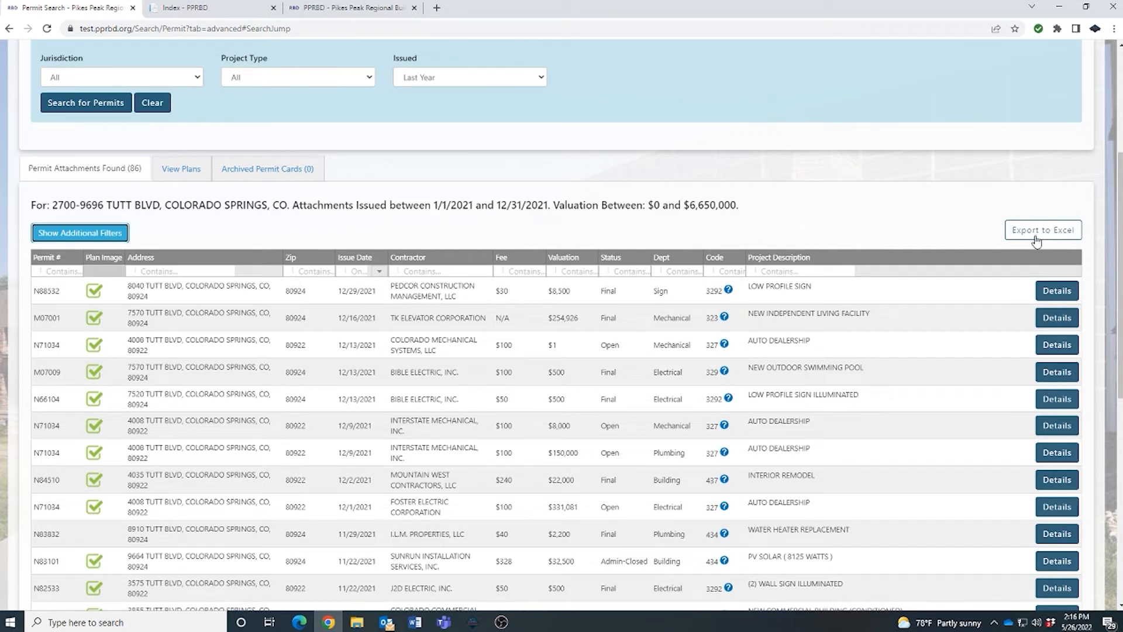
{"action": "mouse_move", "coordinate": [905, 256]}
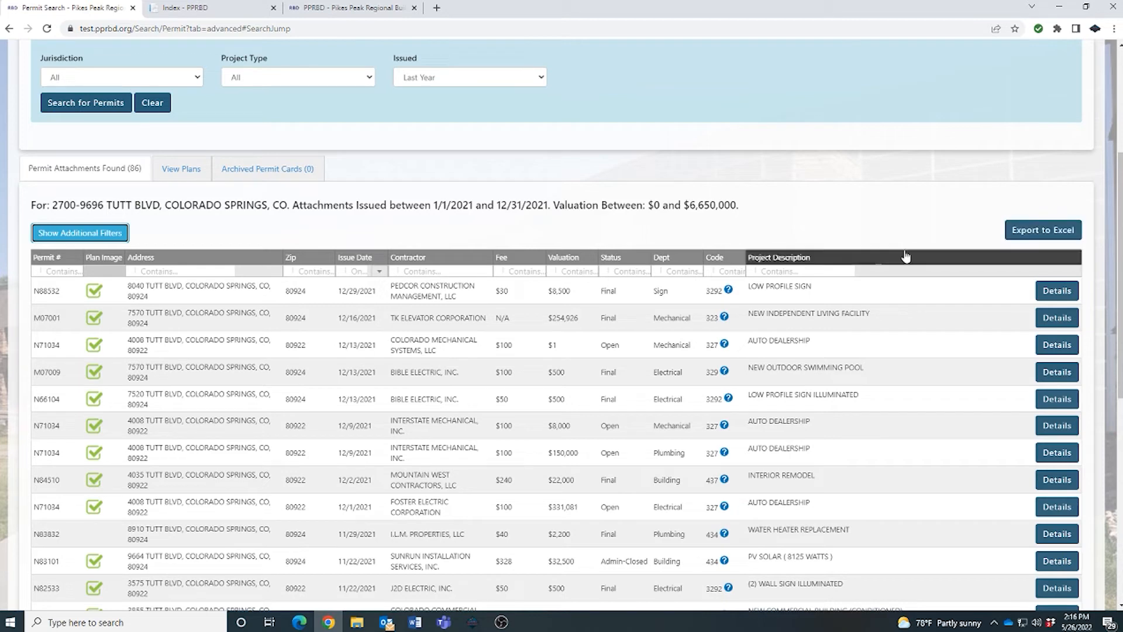
{"action": "left_click", "coordinate": [79, 232]}
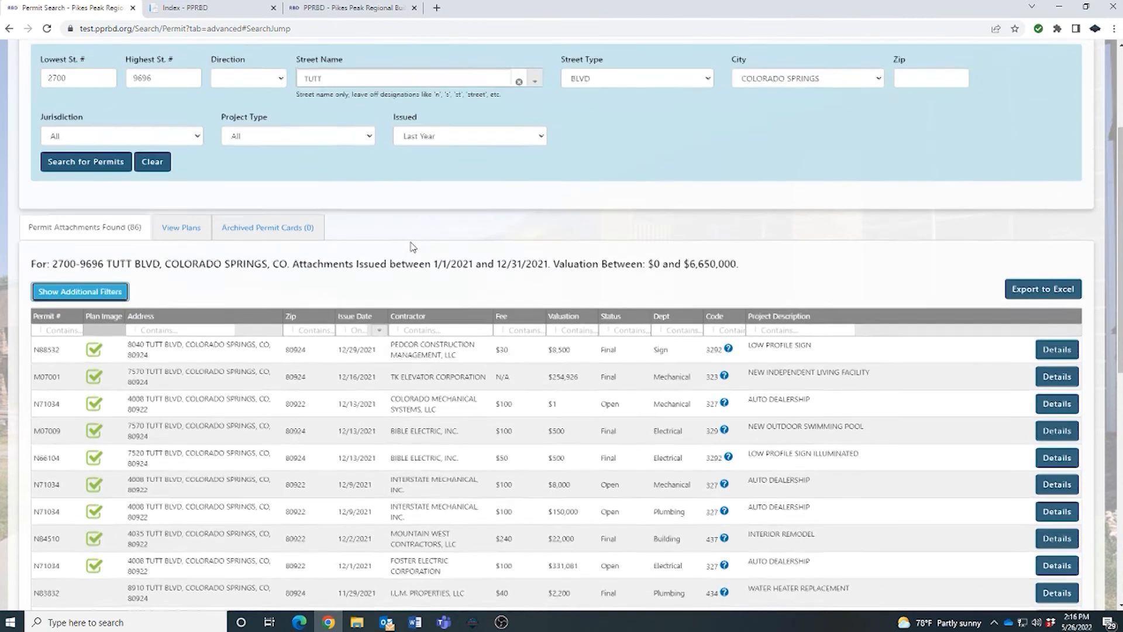
Step: Clear the search form, removing the Tutt Blvd criteria and the 86-permit results
{"action": "scroll", "scroll_direction": "up", "scroll_amount": 3}
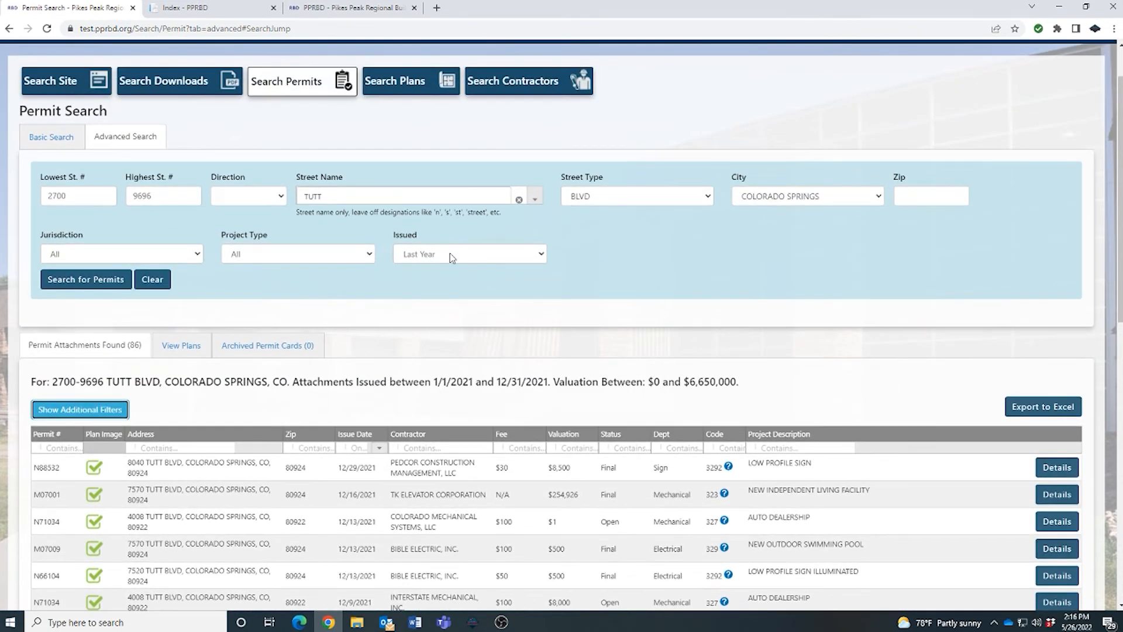
{"action": "mouse_move", "coordinate": [170, 300]}
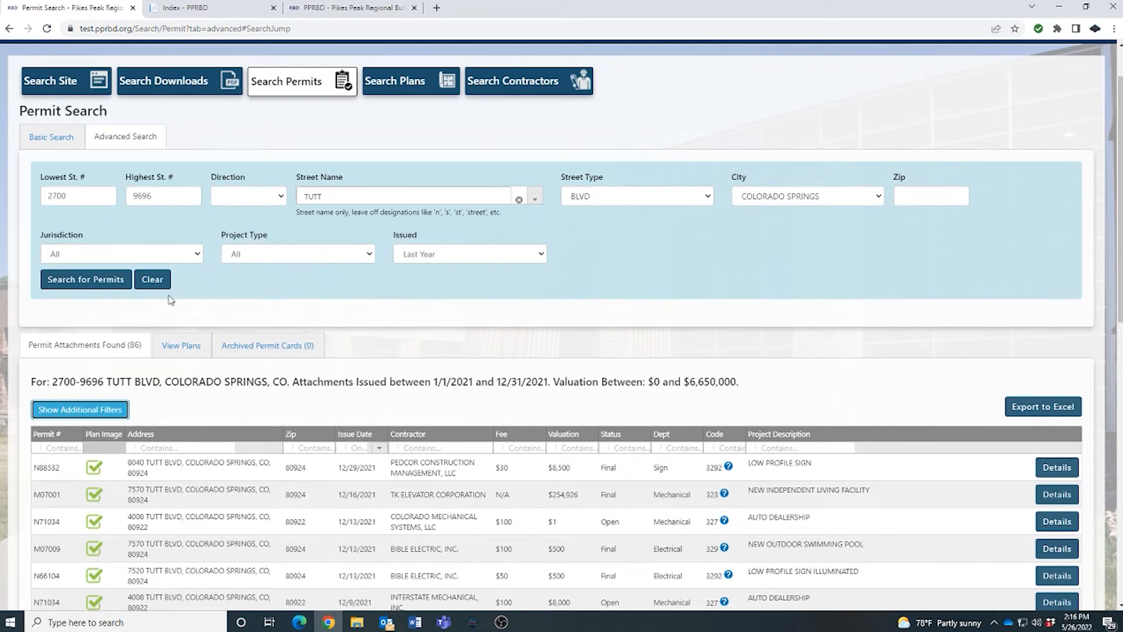
{"action": "scroll", "scroll_direction": "up", "scroll_amount": 3}
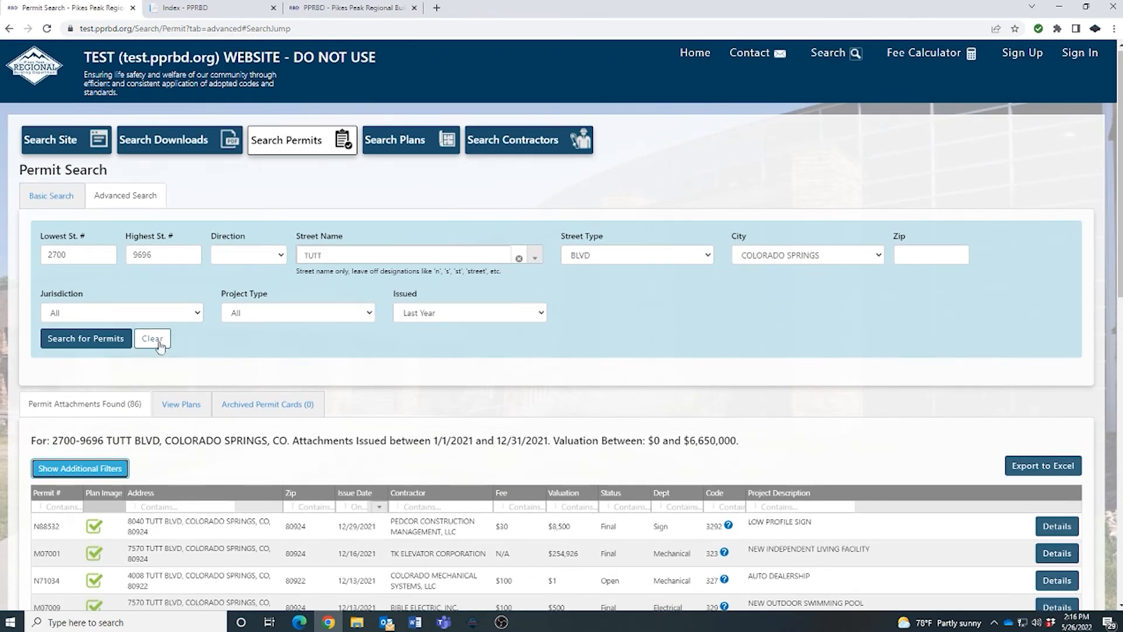
{"action": "left_click", "coordinate": [151, 340]}
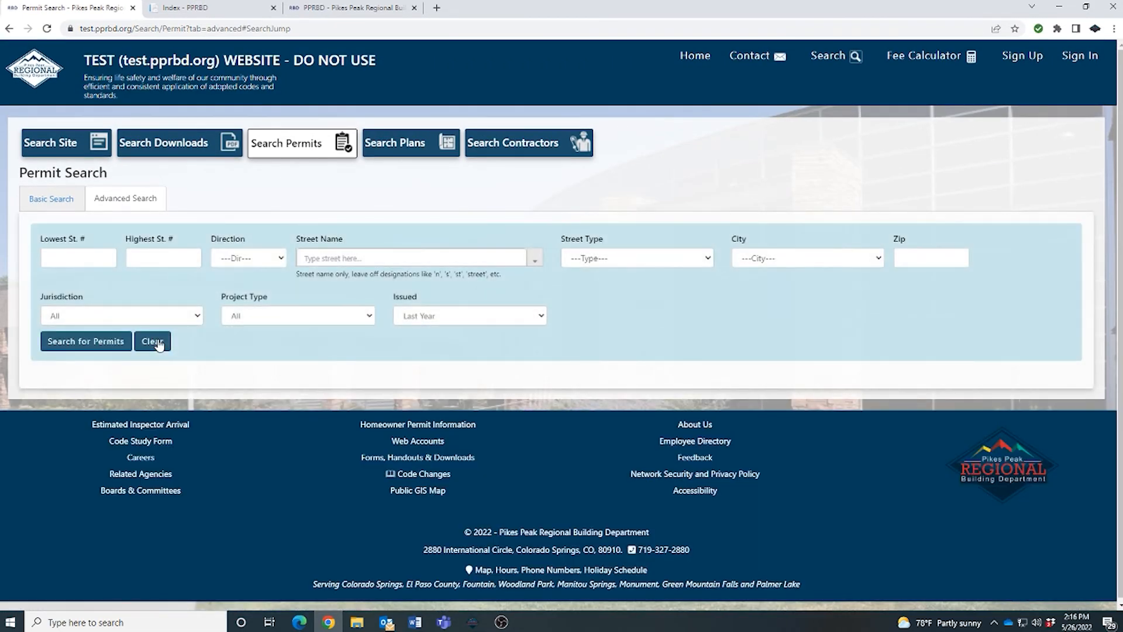